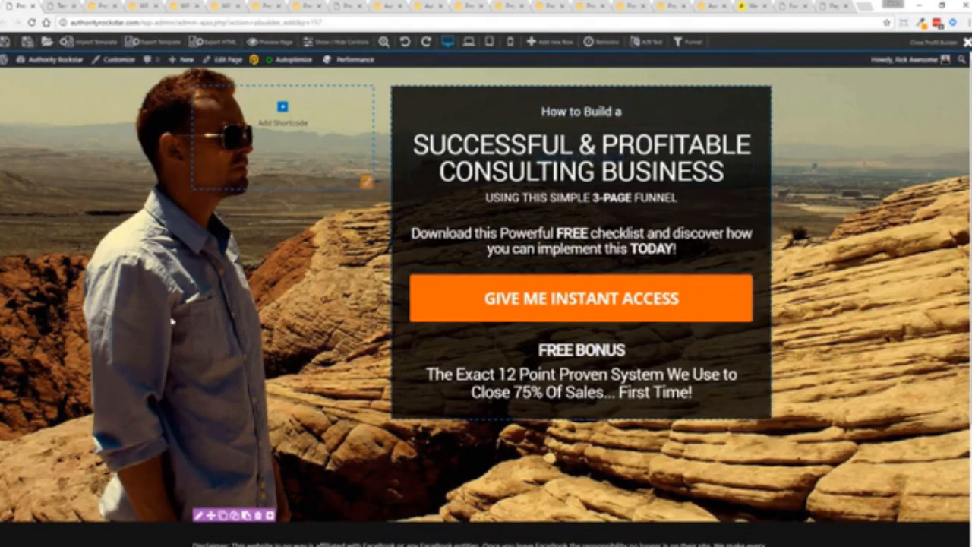
pyautogui.moveTo(278, 417)
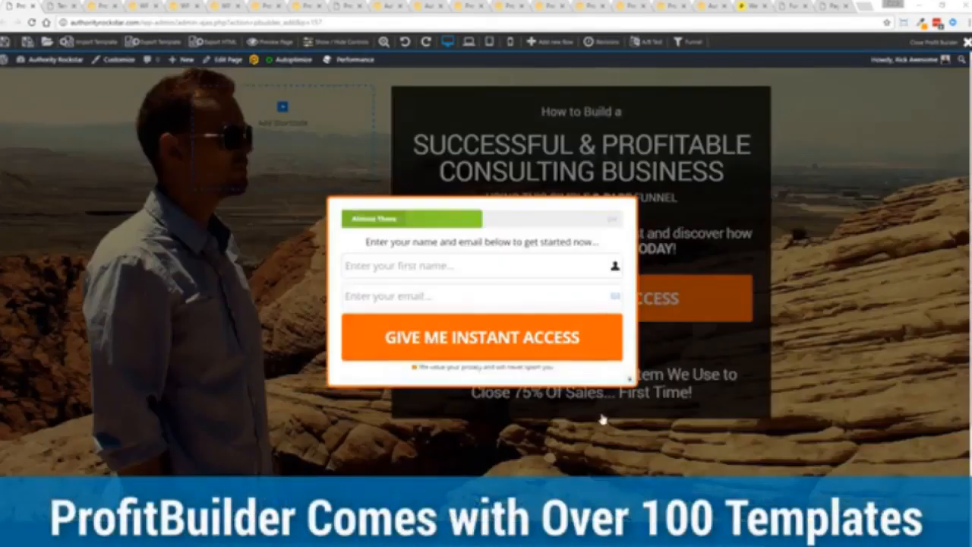
pyautogui.moveTo(600, 416)
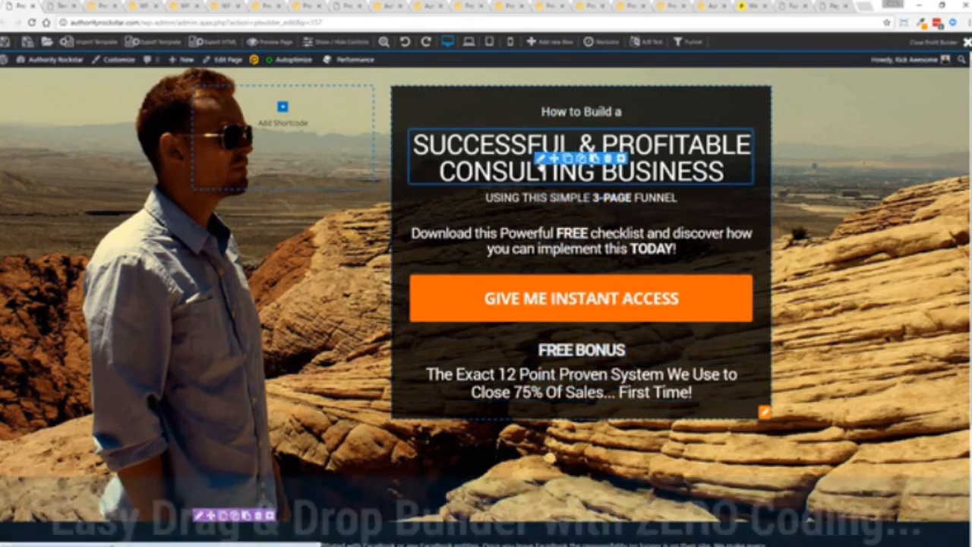
# Reword the subheading to end with 3-PAGE CLOSING SYSTEM and duplicate the FREE BONUS heading
pyautogui.click(581, 156)
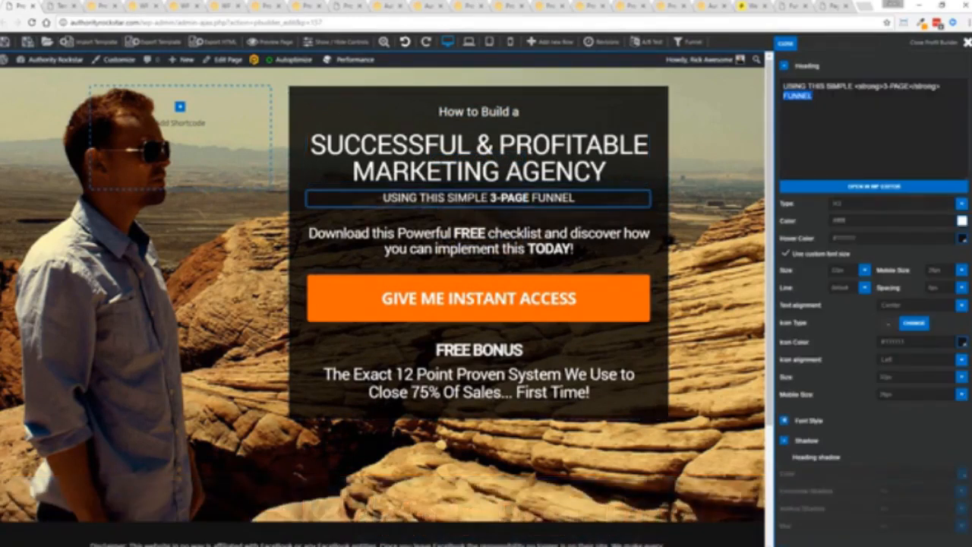
pyautogui.write('CLOSING SYSTEM')
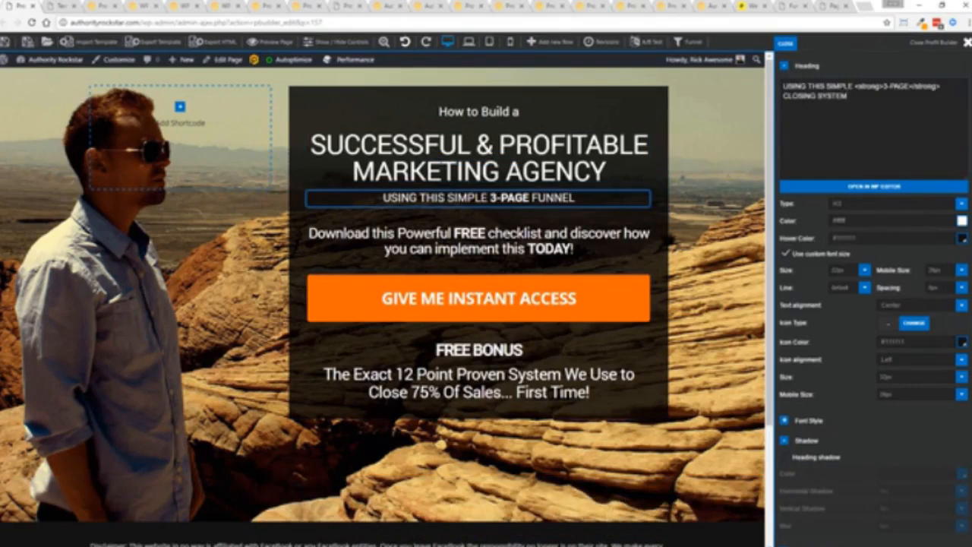
pyautogui.click(477, 198)
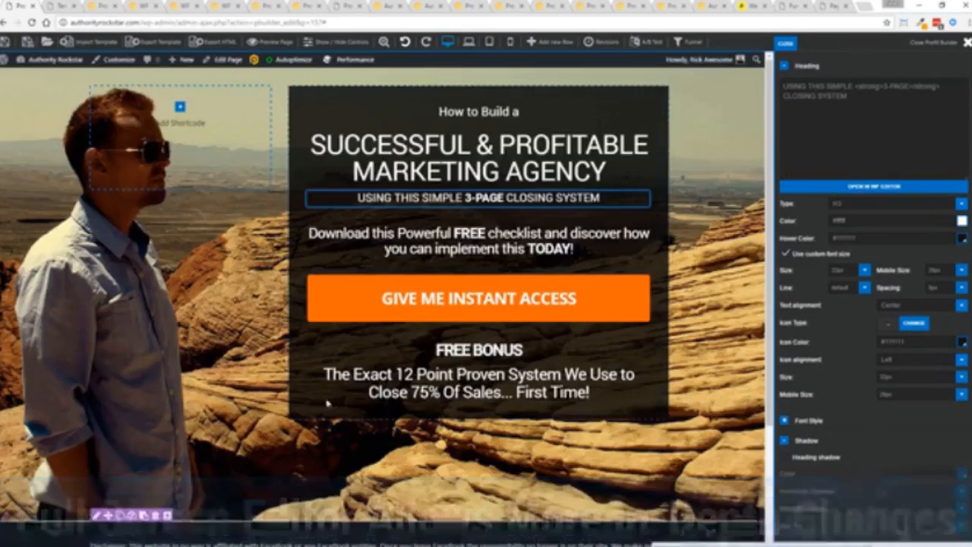
pyautogui.click(478, 351)
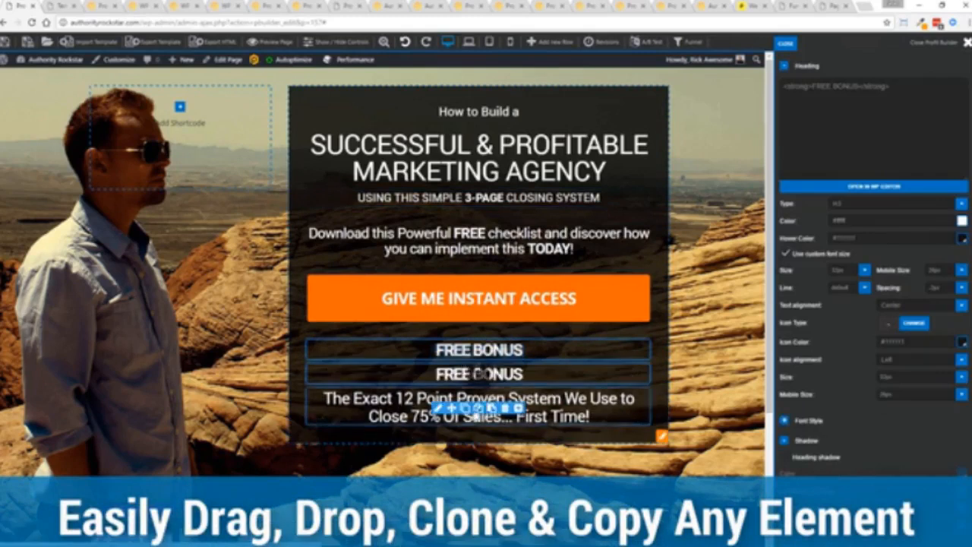
# Delete the duplicate FREE BONUS heading, then browse another group of page elements in Add Shortcode
pyautogui.click(491, 408)
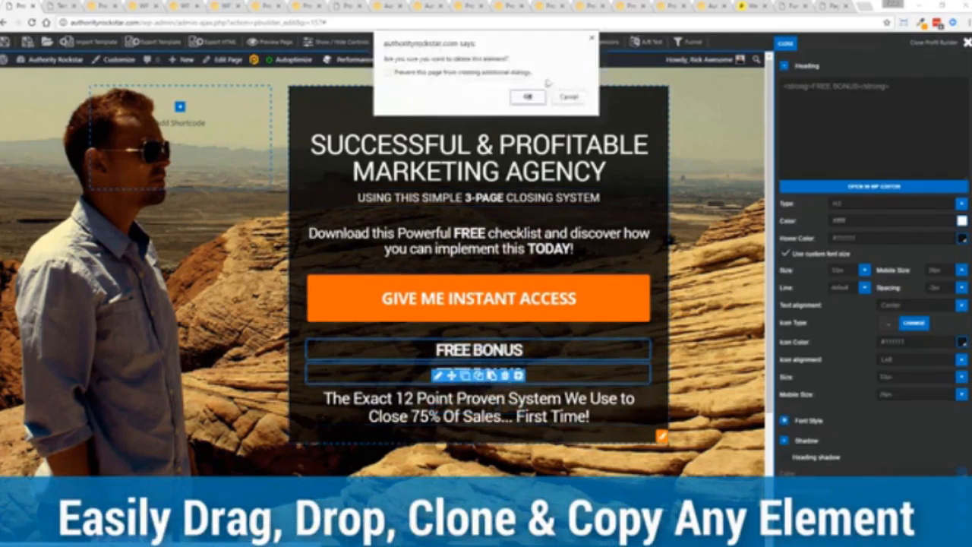
pyautogui.click(527, 97)
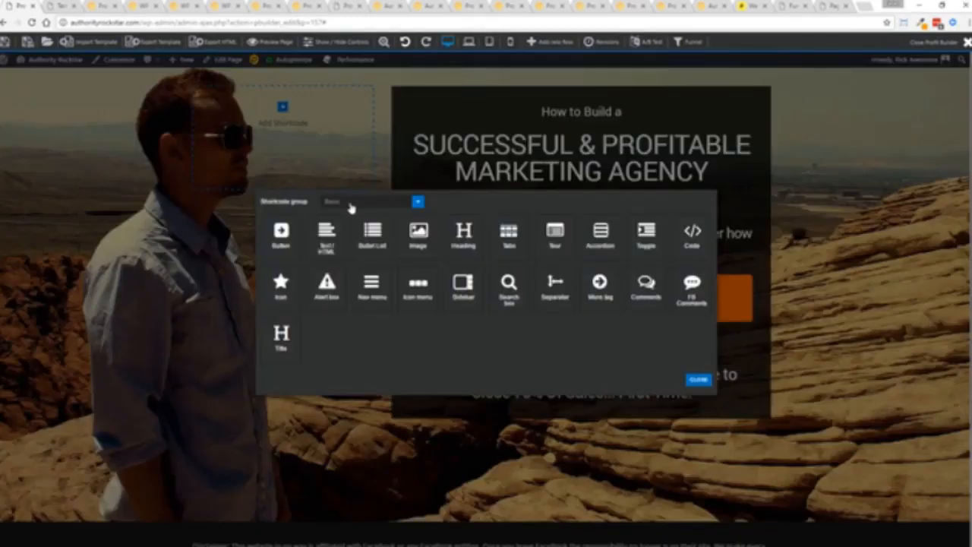
pyautogui.click(373, 201)
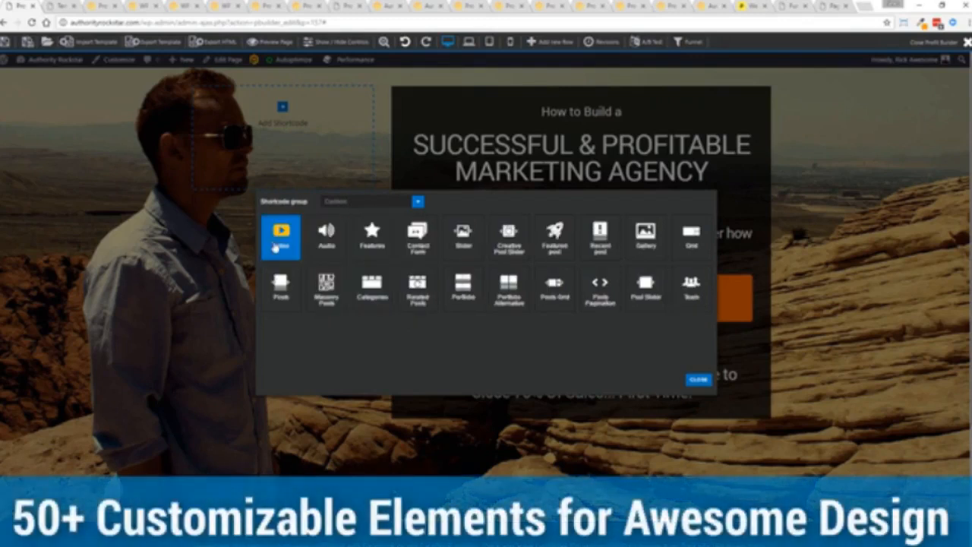
pyautogui.click(281, 232)
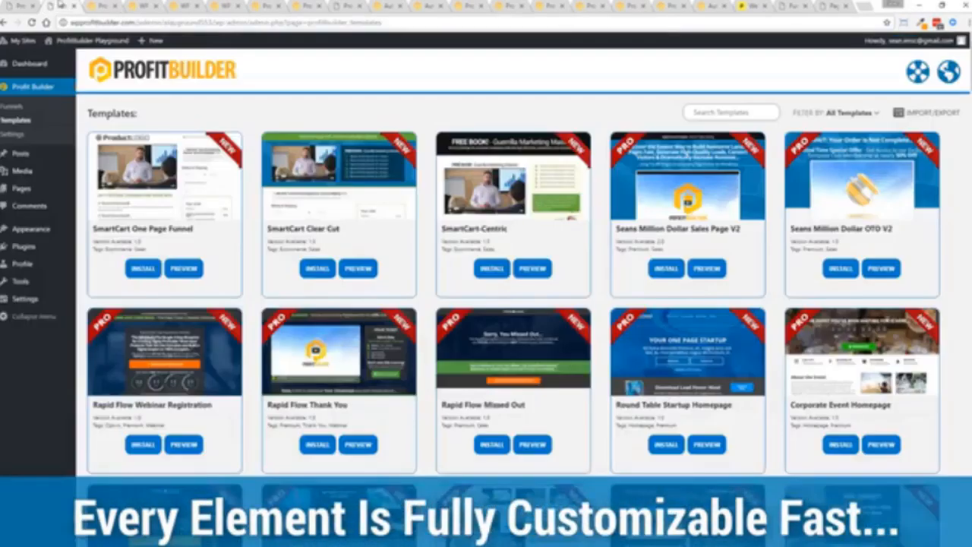
pyautogui.scroll(-3)
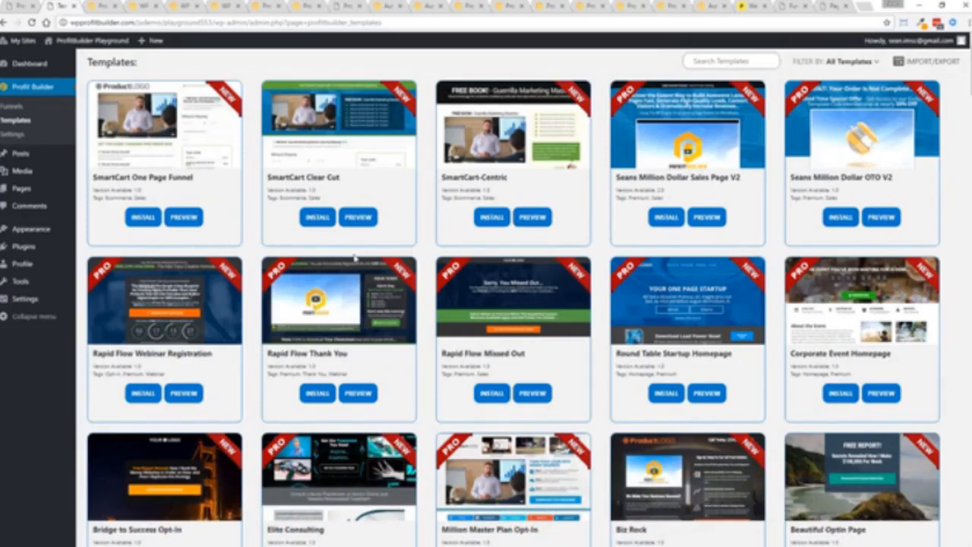
pyautogui.scroll(-3)
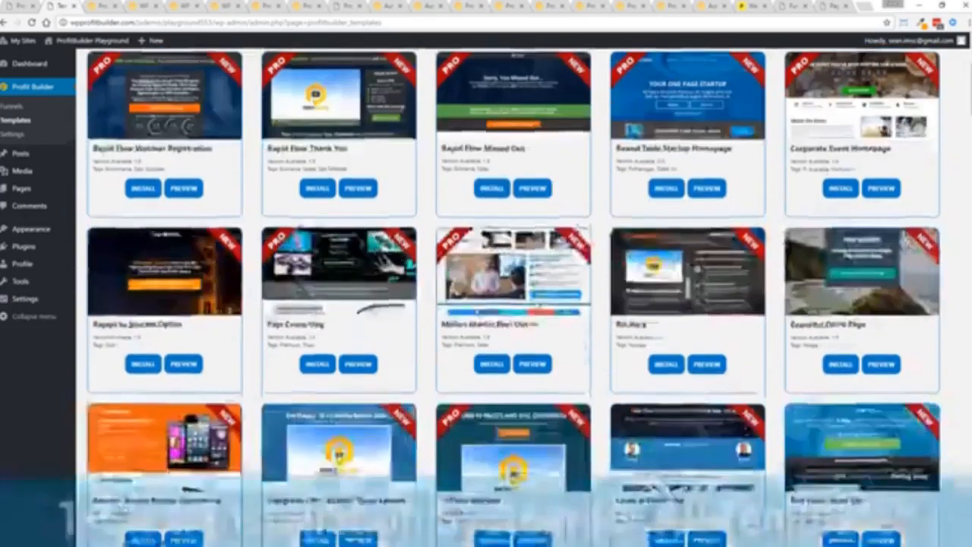
pyautogui.scroll(-3)
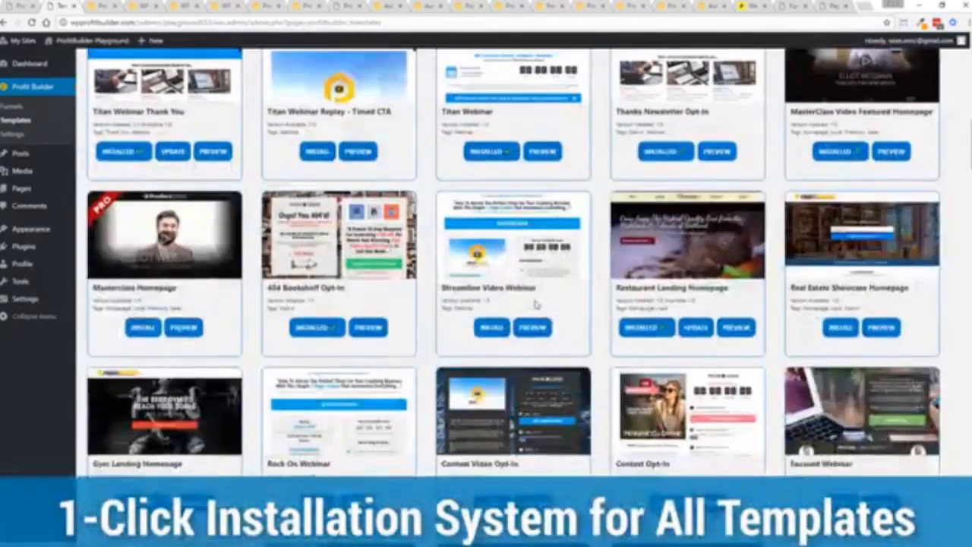
pyautogui.scroll(-3)
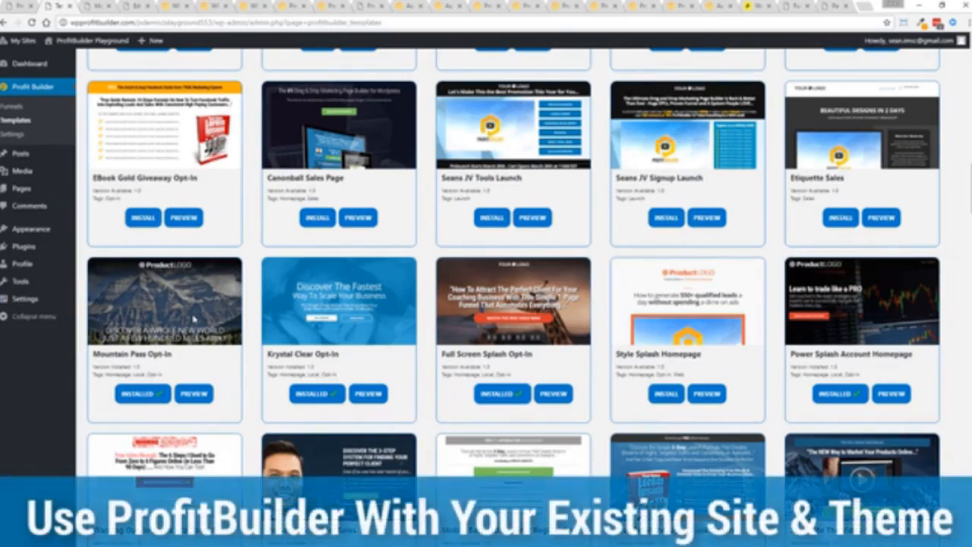
pyautogui.moveTo(228, 288)
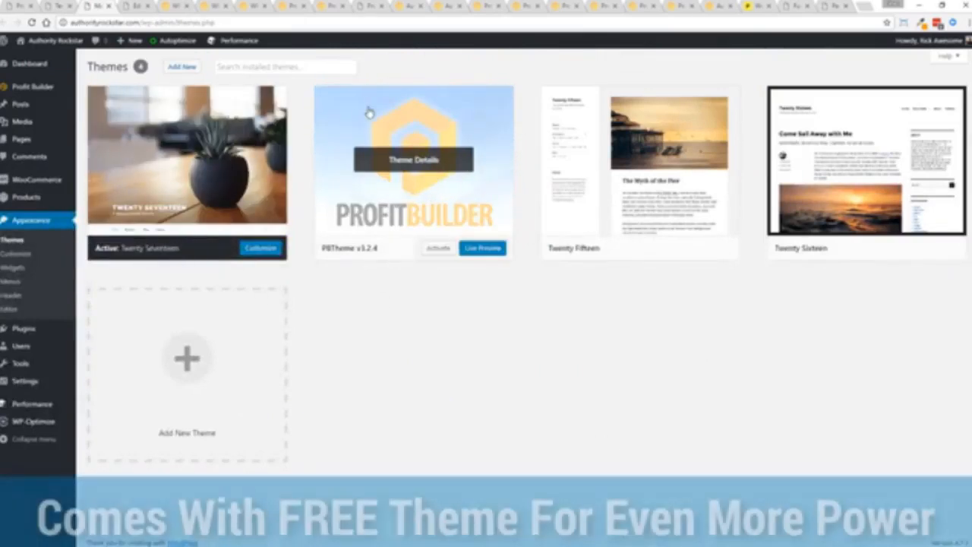
pyautogui.moveTo(425, 206)
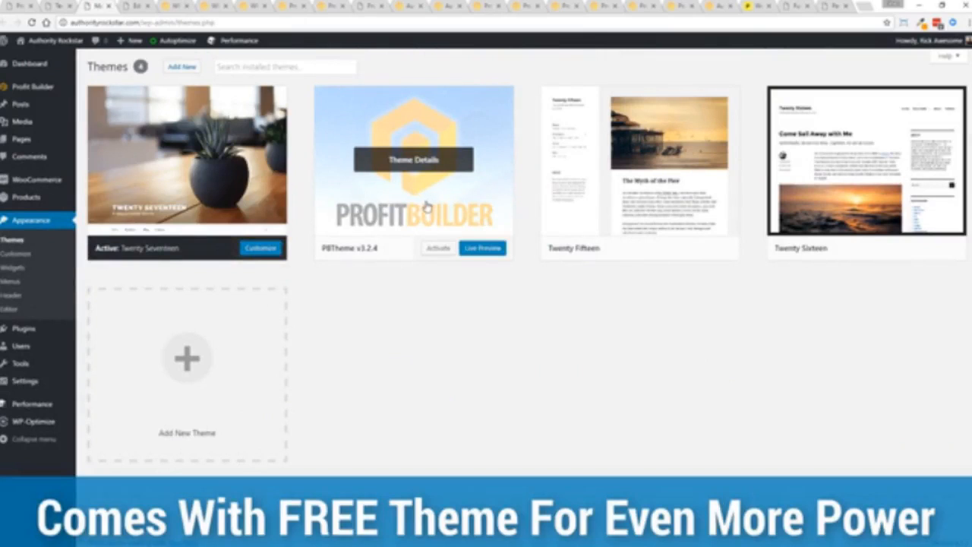
pyautogui.moveTo(462, 362)
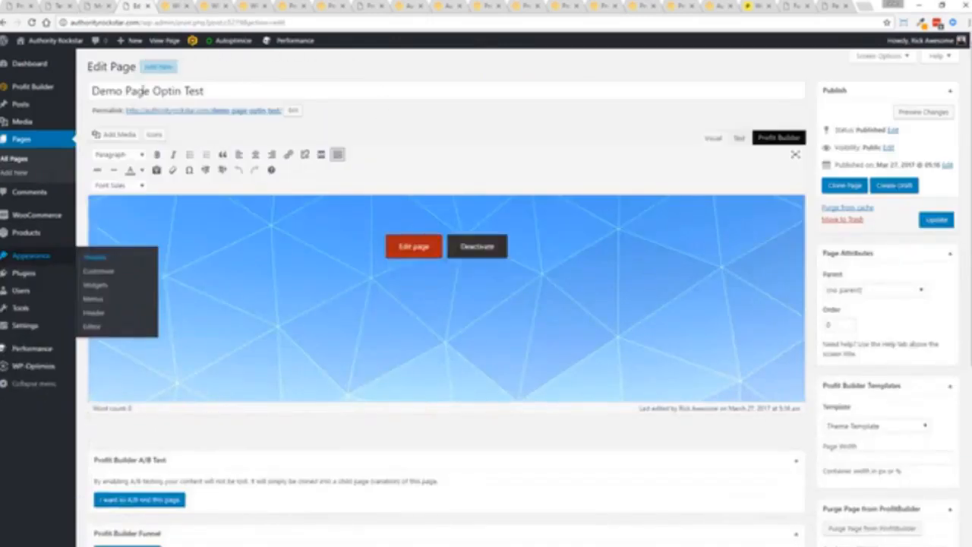
pyautogui.moveTo(910, 422)
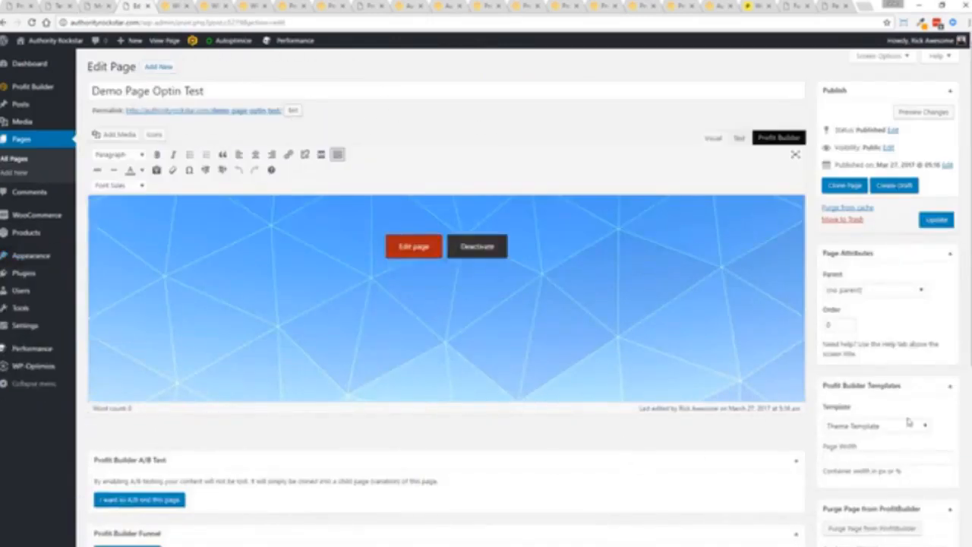
# Set the Demo Page Optin Test page template to ProfitBuilder Full Width Page
pyautogui.scroll(-3)
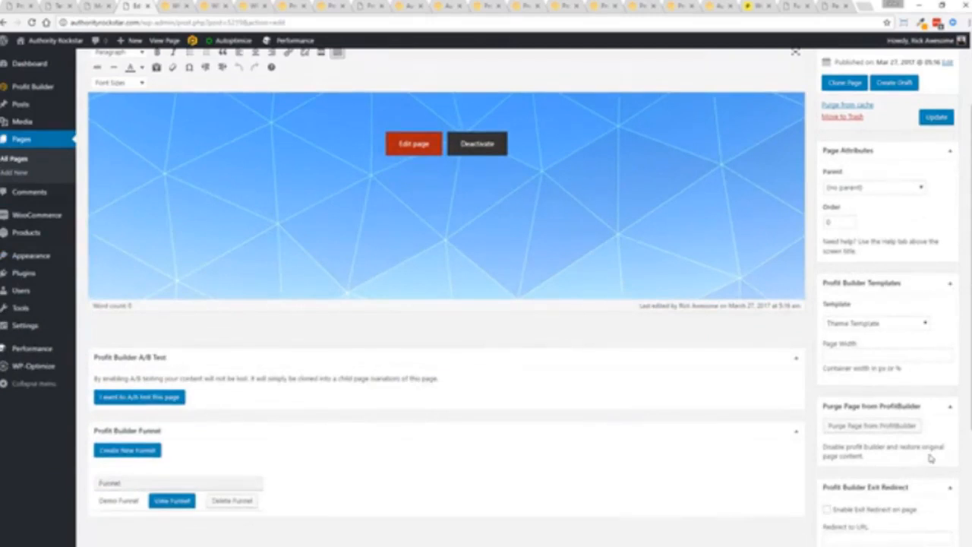
pyautogui.click(876, 323)
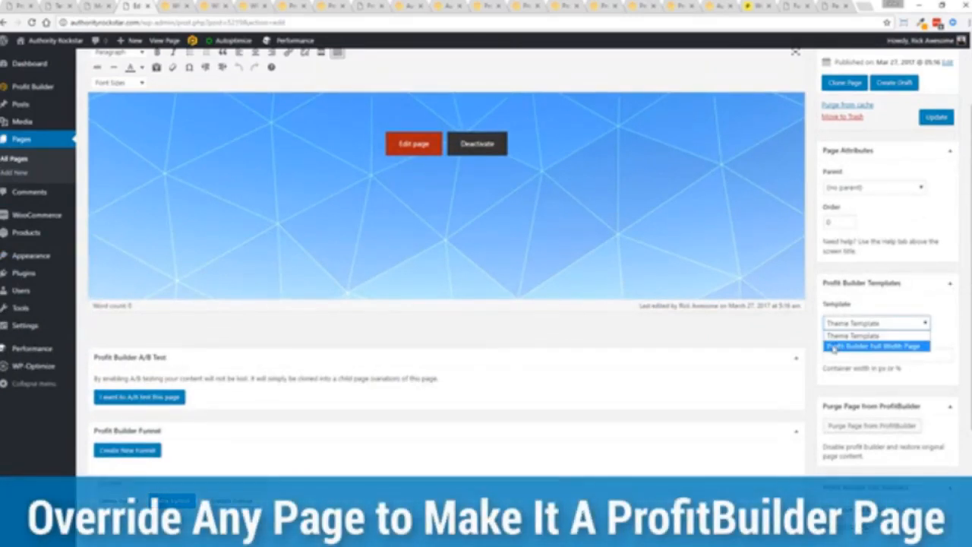
pyautogui.click(875, 346)
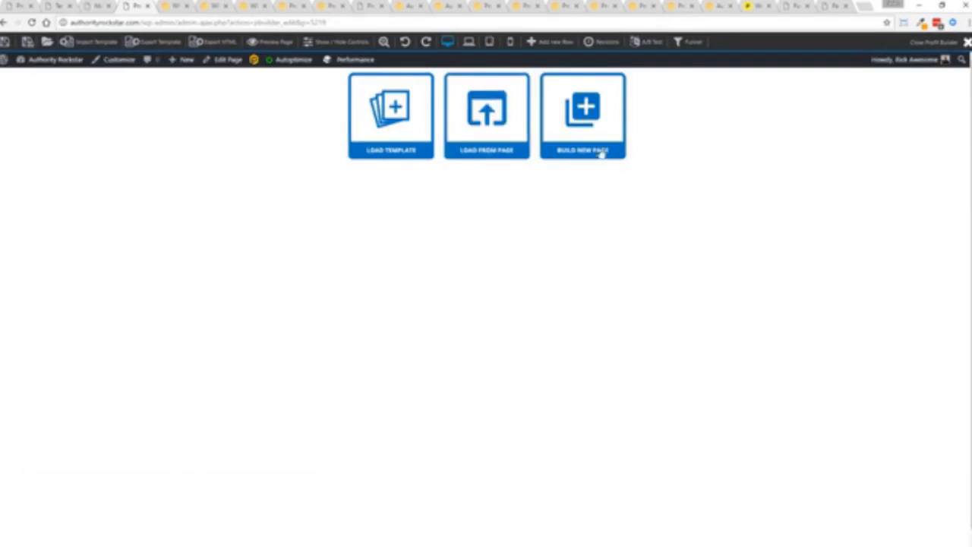
# Start a new blank page and bring up the Load template dialog via Import Template
pyautogui.click(582, 116)
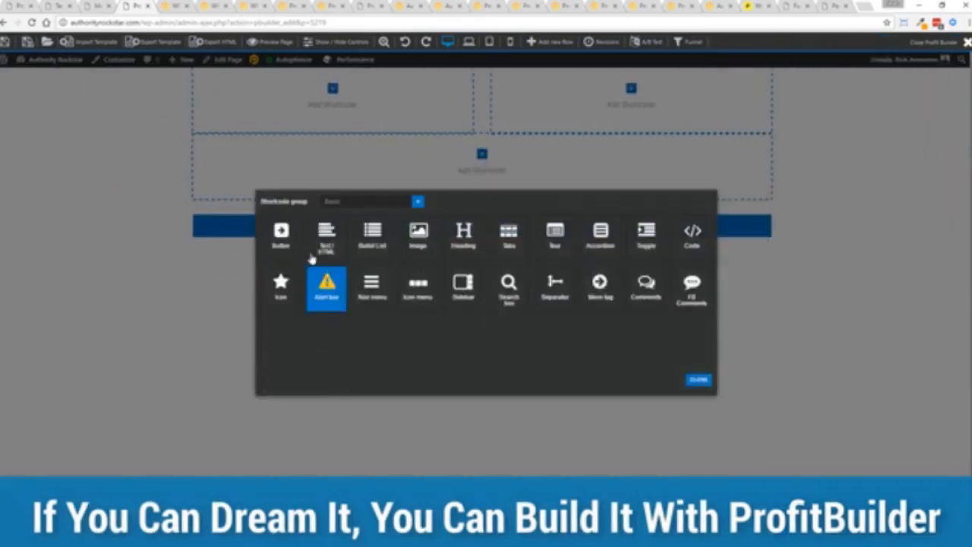
pyautogui.click(418, 201)
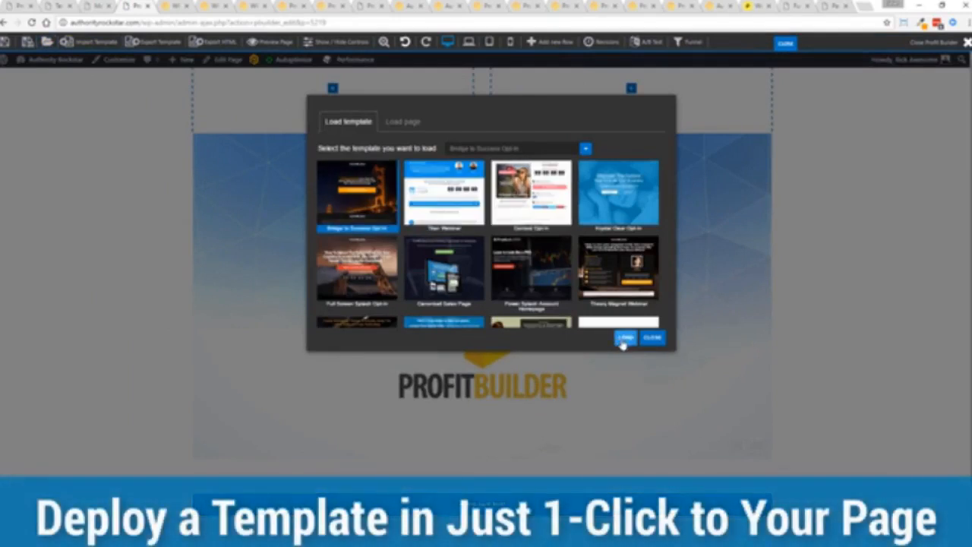
# Load the Bridge to Success Opt-In template and select its button element for editing
pyautogui.click(624, 339)
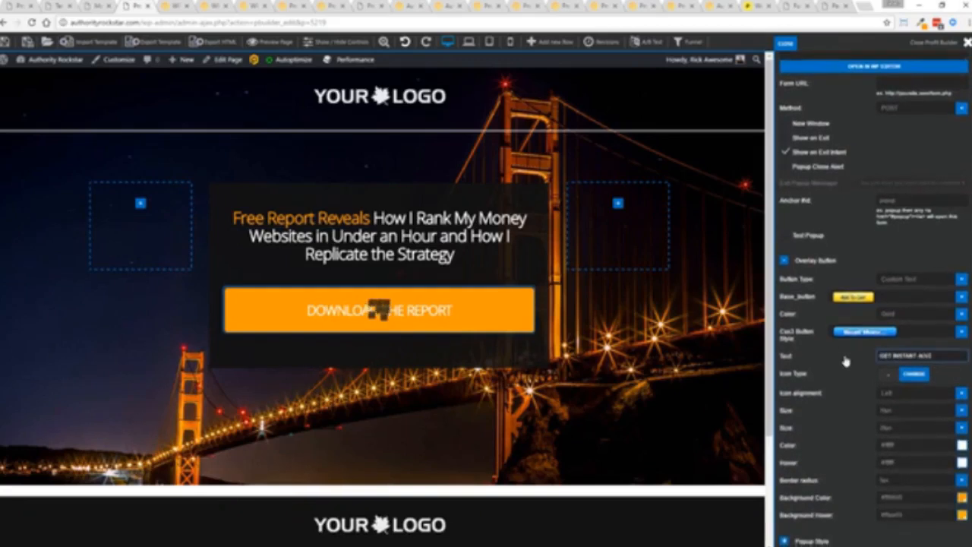
pyautogui.click(379, 310)
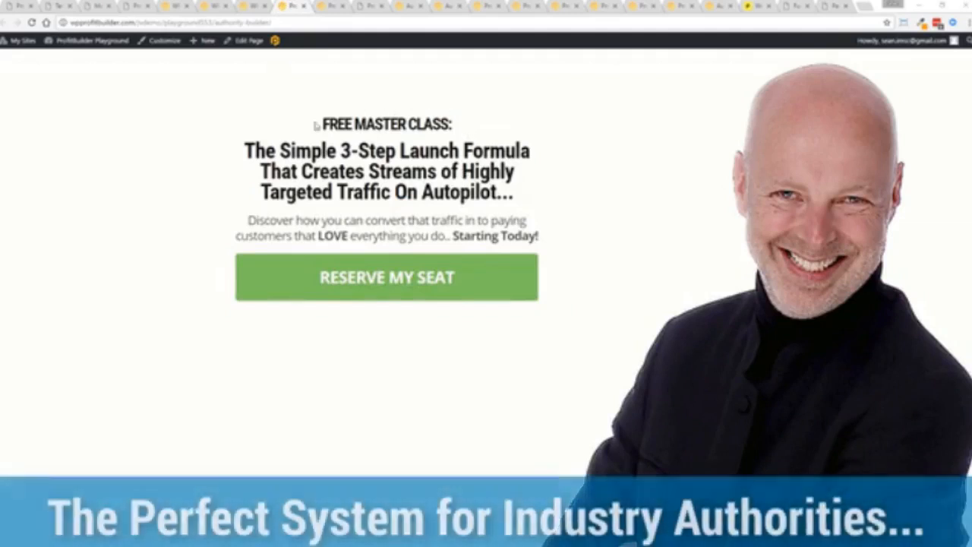
pyautogui.moveTo(668, 159)
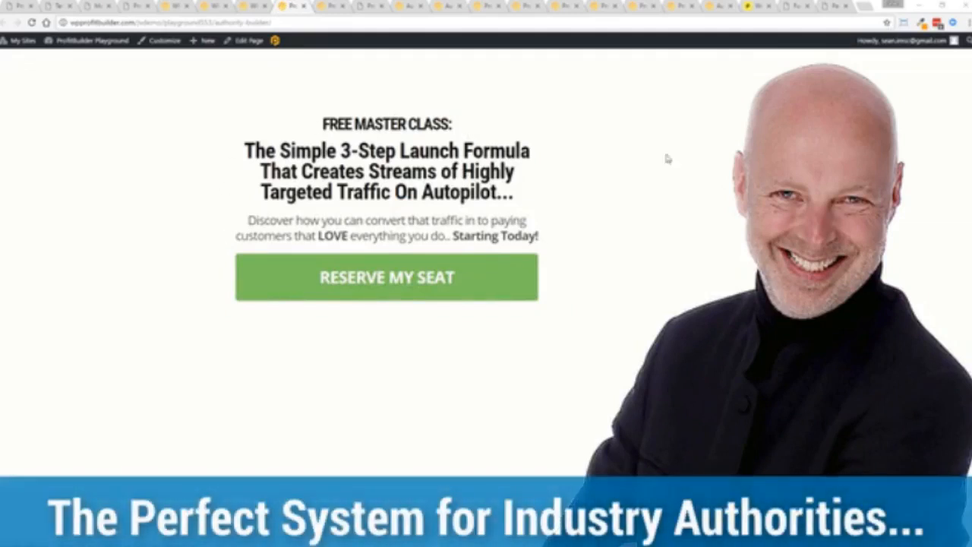
pyautogui.moveTo(201, 183)
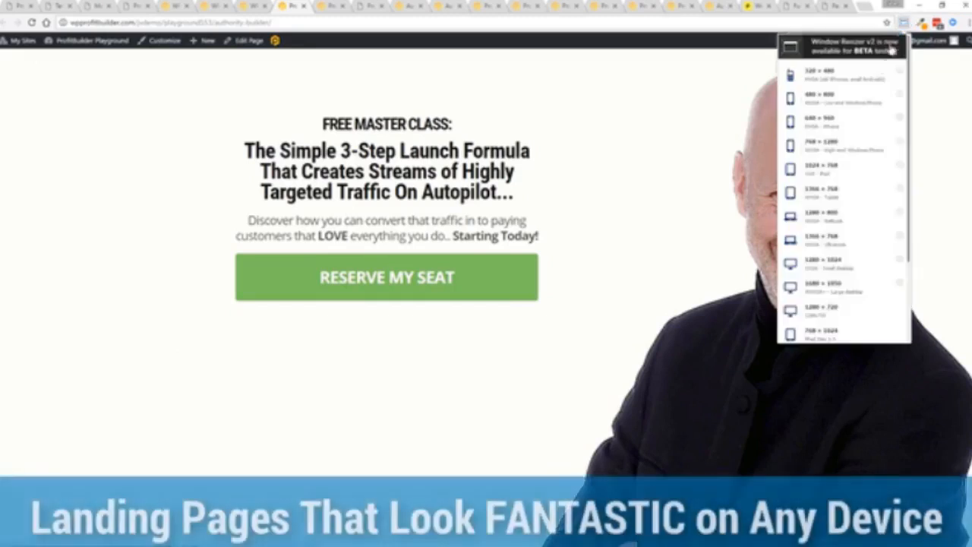
# Scroll down the live free master class landing page
pyautogui.scroll(-3)
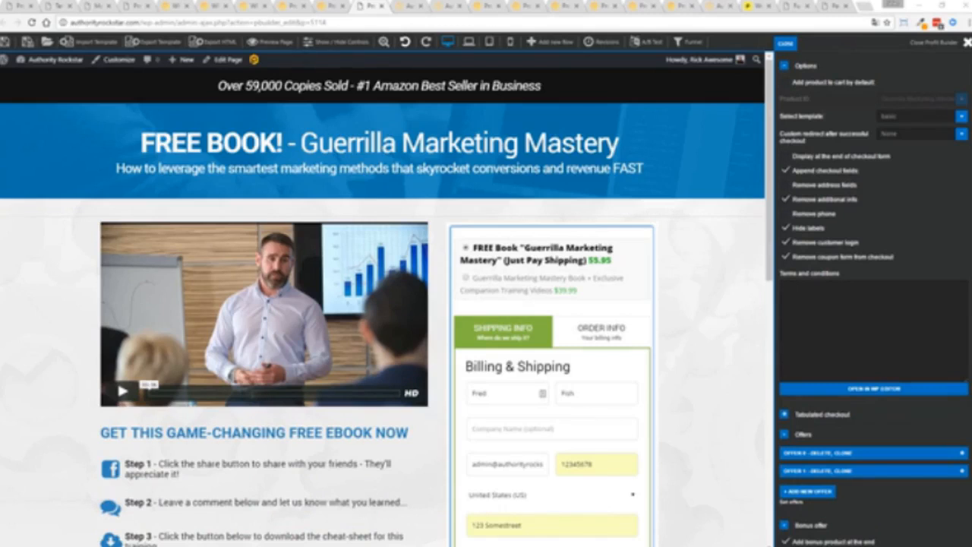
pyautogui.moveTo(120, 297)
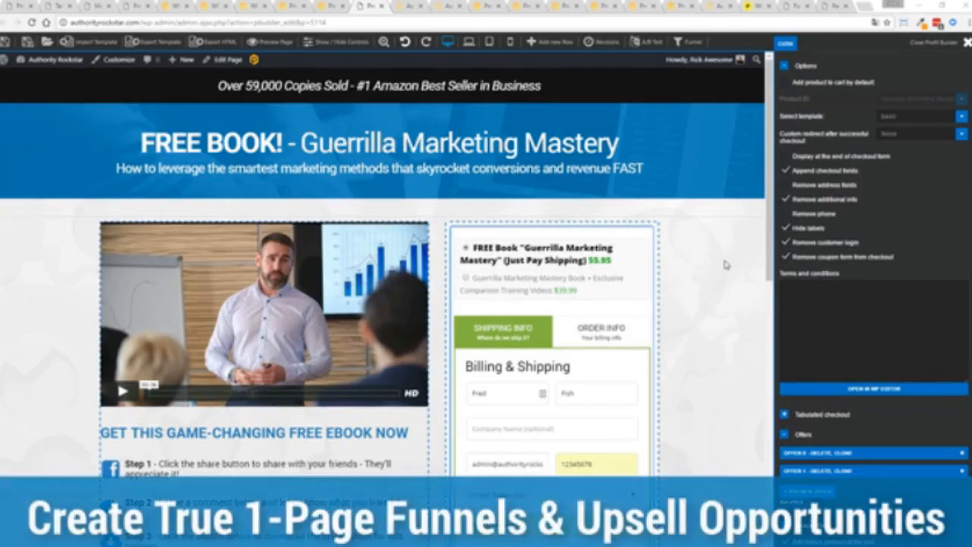
pyautogui.moveTo(600, 281)
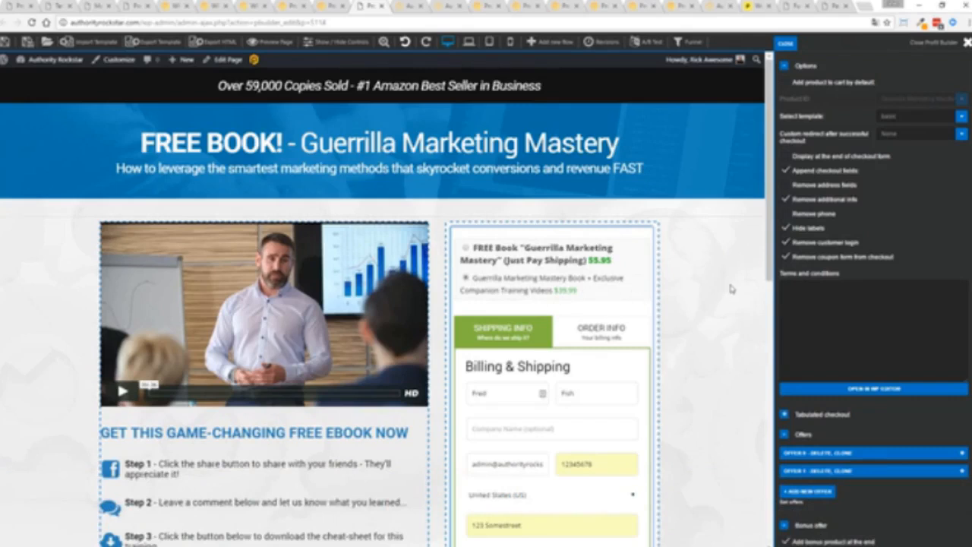
# Scroll through the Guerrilla Marketing Mastery checkout down to its order summary
pyautogui.scroll(-3)
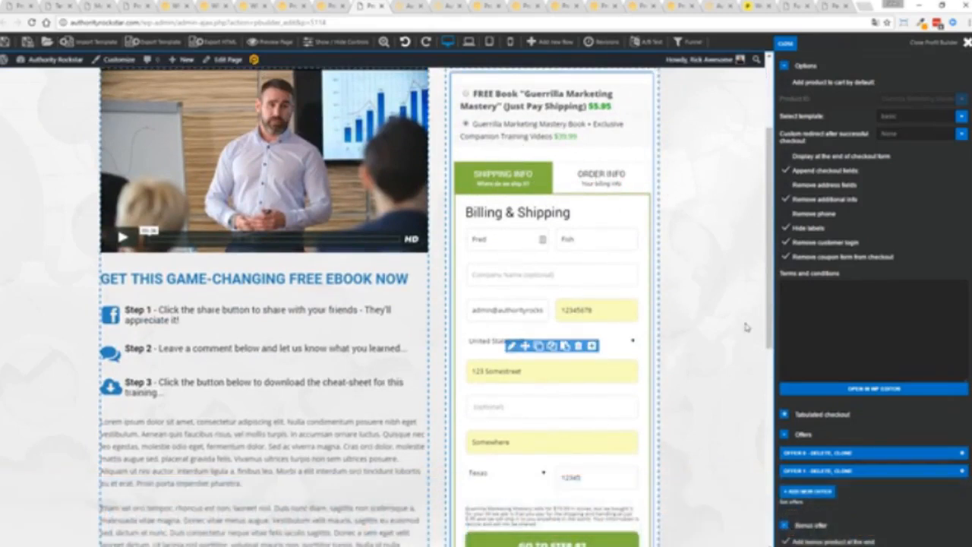
pyautogui.moveTo(719, 355)
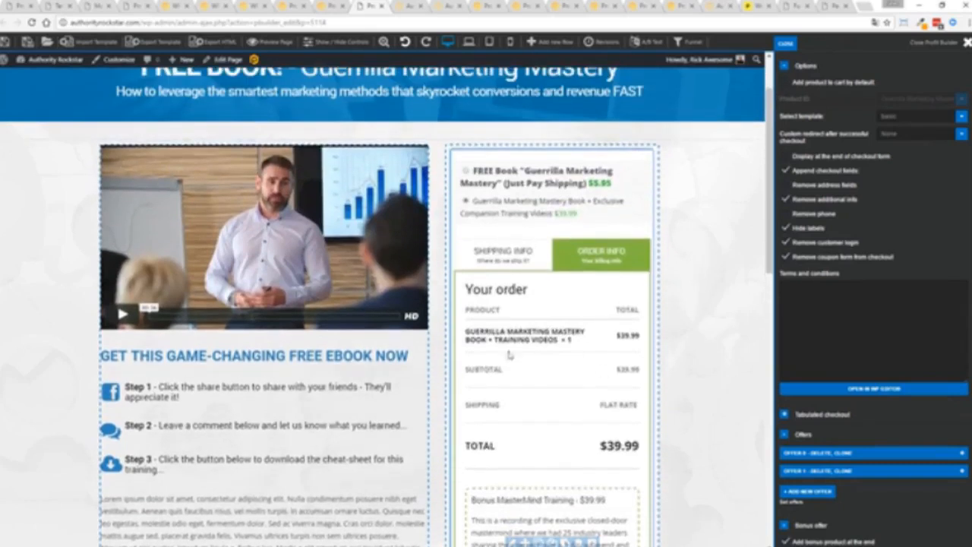
pyautogui.moveTo(701, 408)
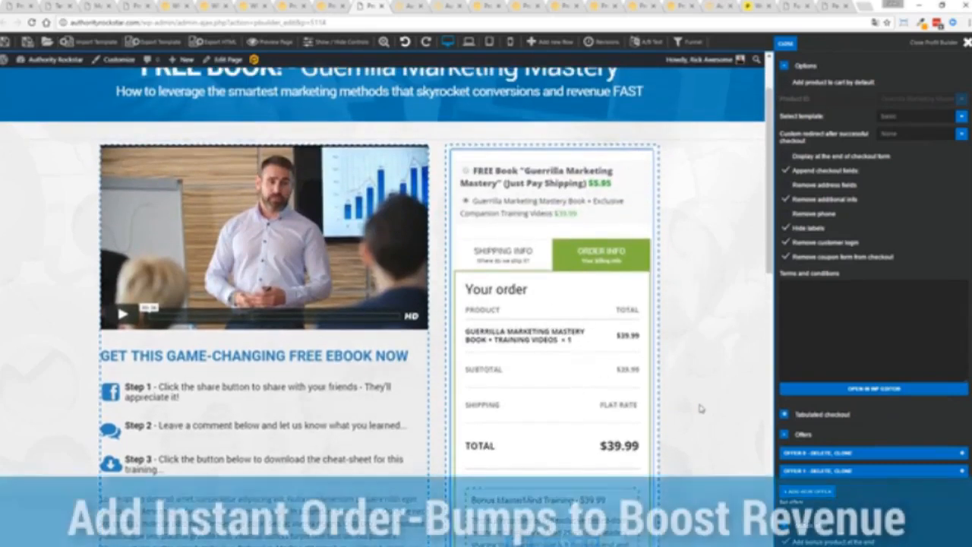
pyautogui.scroll(-3)
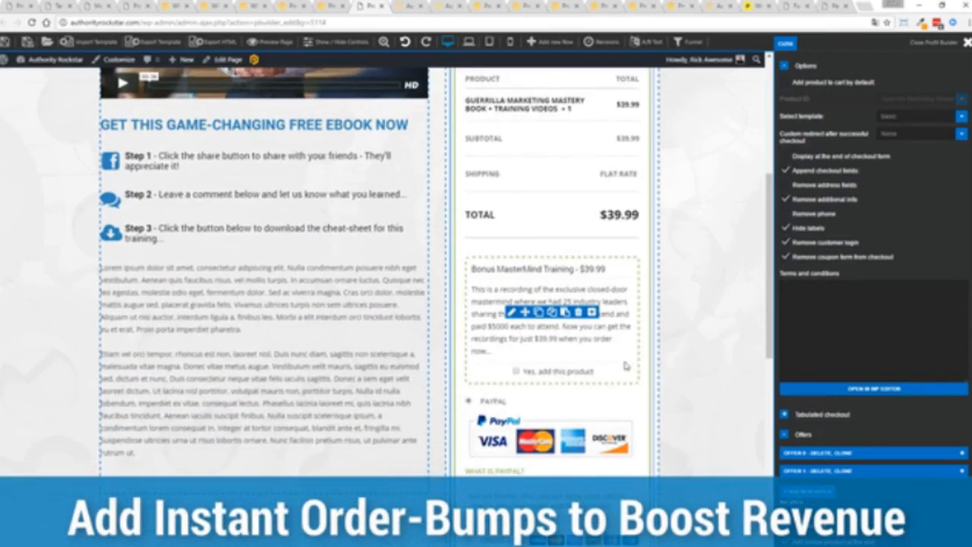
pyautogui.scroll(-3)
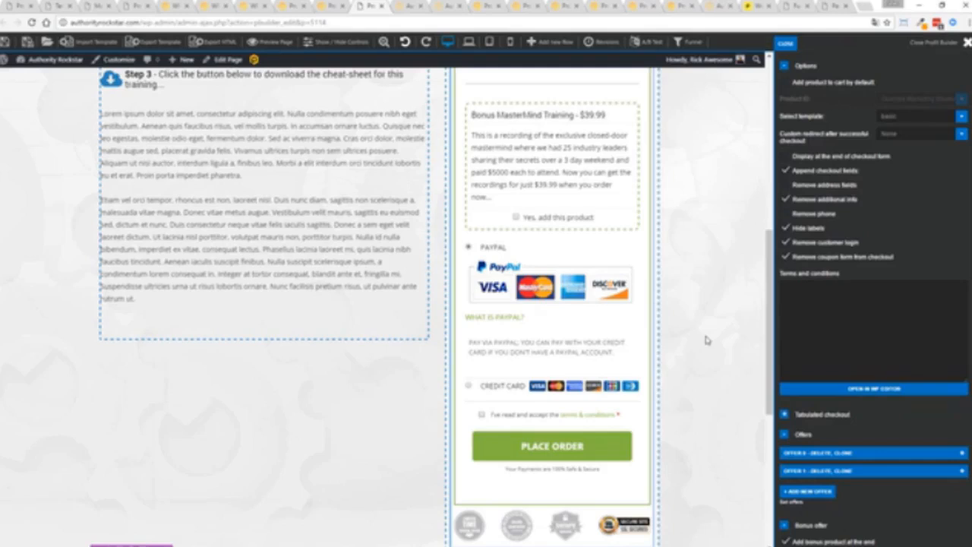
pyautogui.moveTo(680, 319)
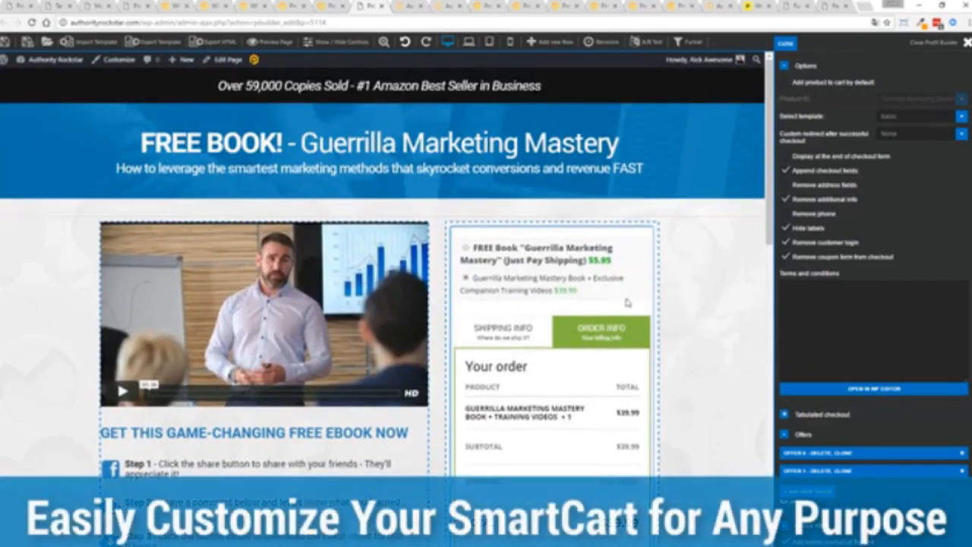
# Return to the shipping step and move the product choices to the end of the checkout form
pyautogui.click(503, 331)
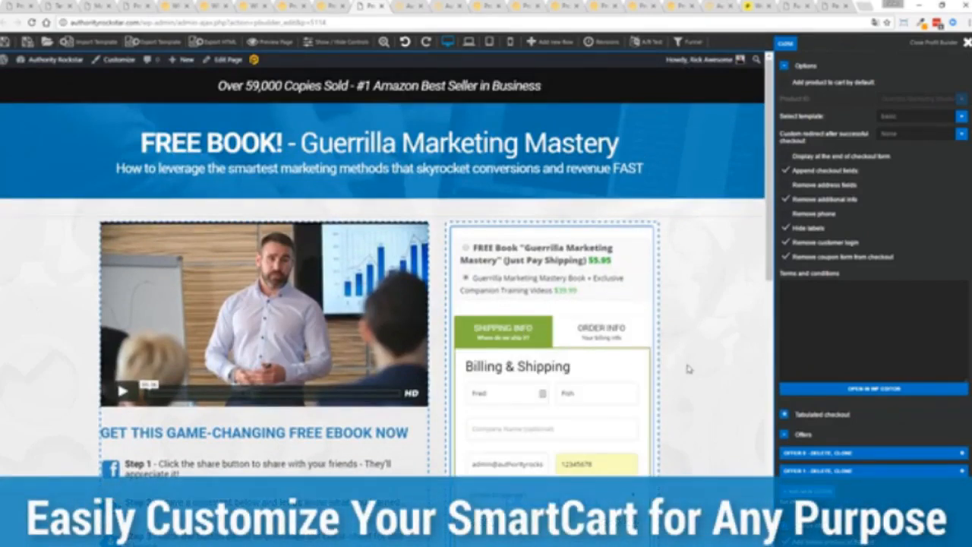
pyautogui.scroll(-3)
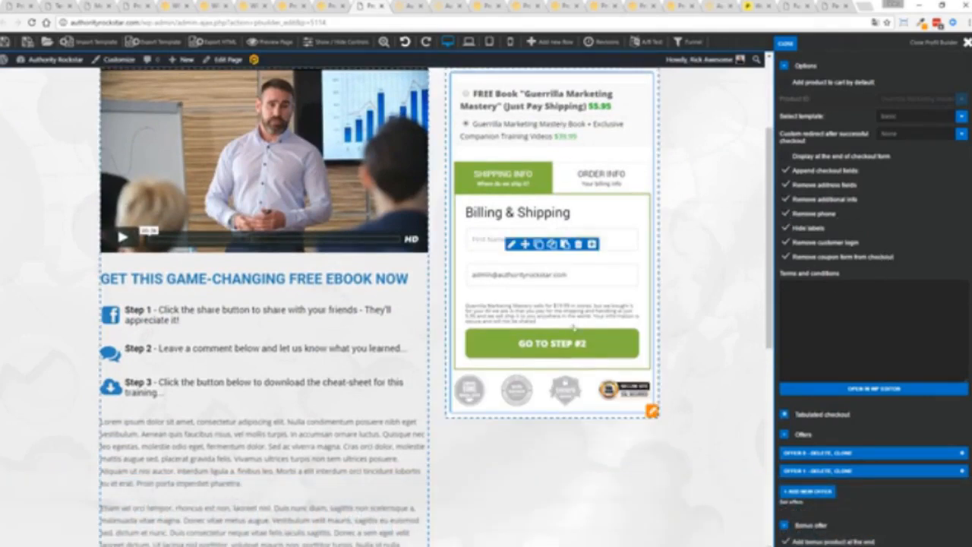
pyautogui.moveTo(605, 264)
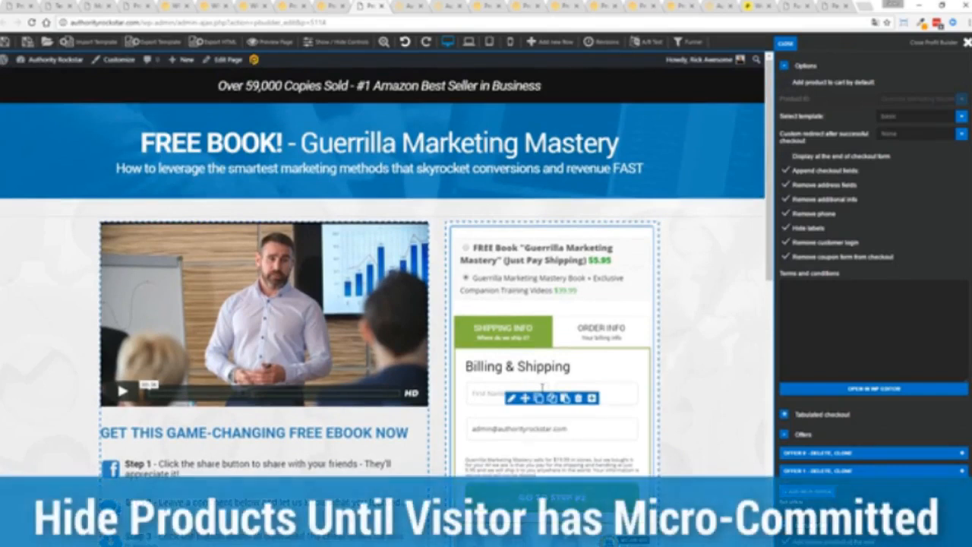
pyautogui.moveTo(616, 363)
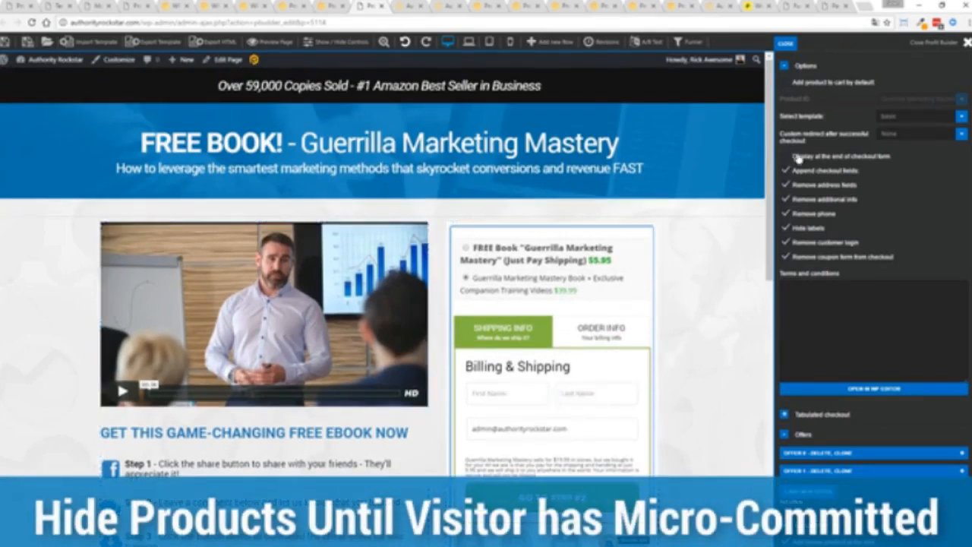
pyautogui.click(784, 156)
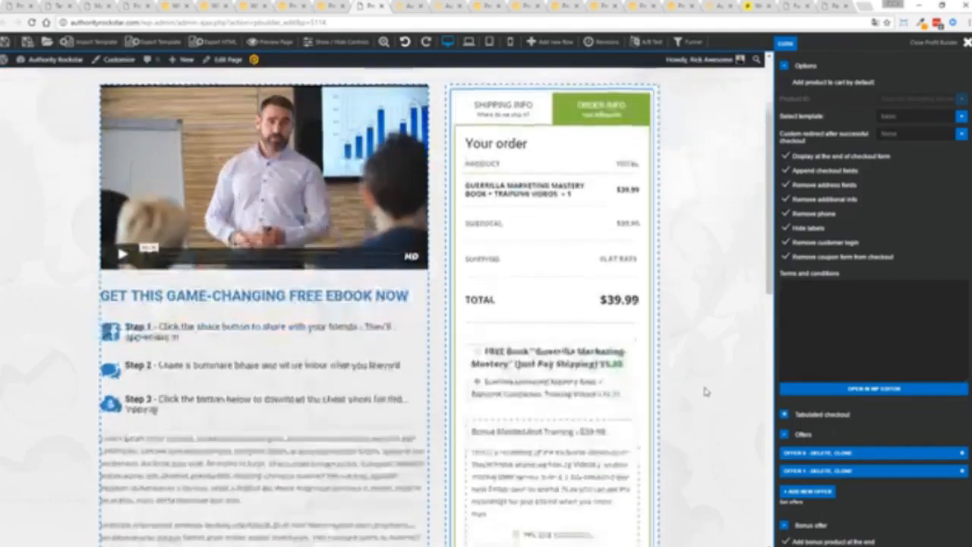
# Scroll through the order bump, payment options and updated $79.98 order summary
pyautogui.scroll(-3)
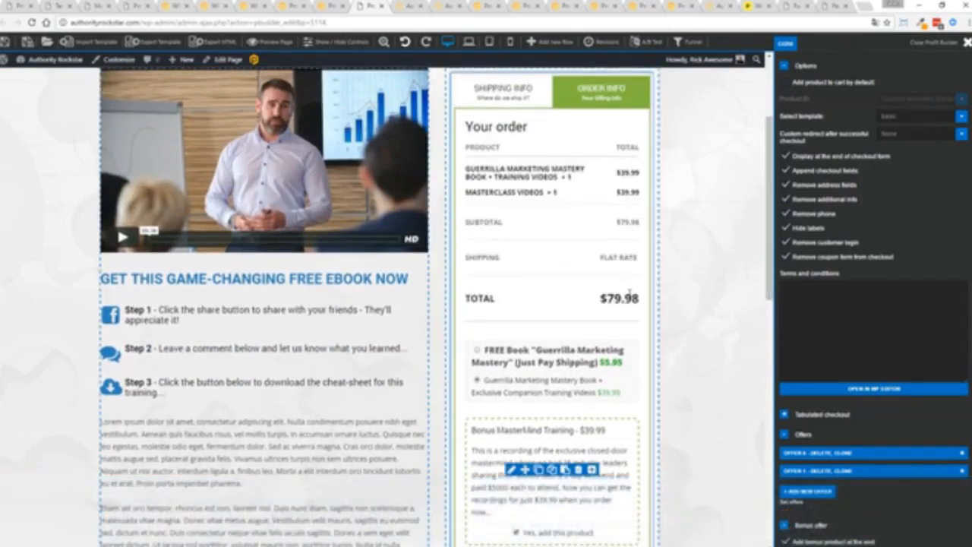
pyautogui.scroll(-3)
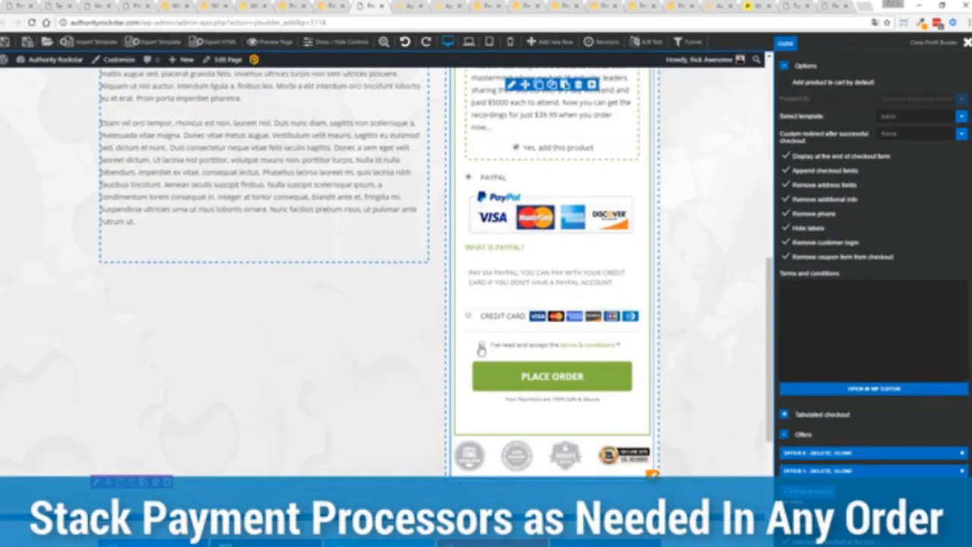
pyautogui.scroll(3)
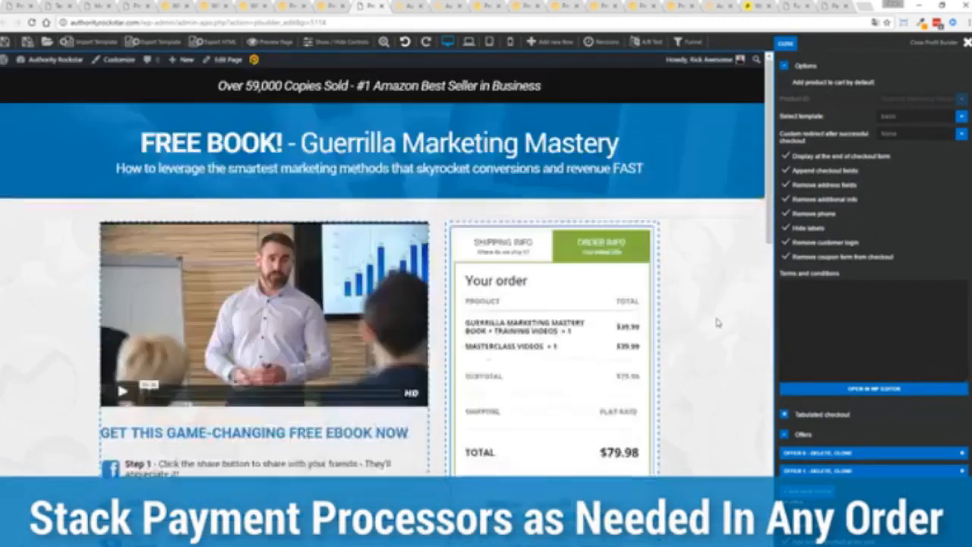
pyautogui.scroll(-3)
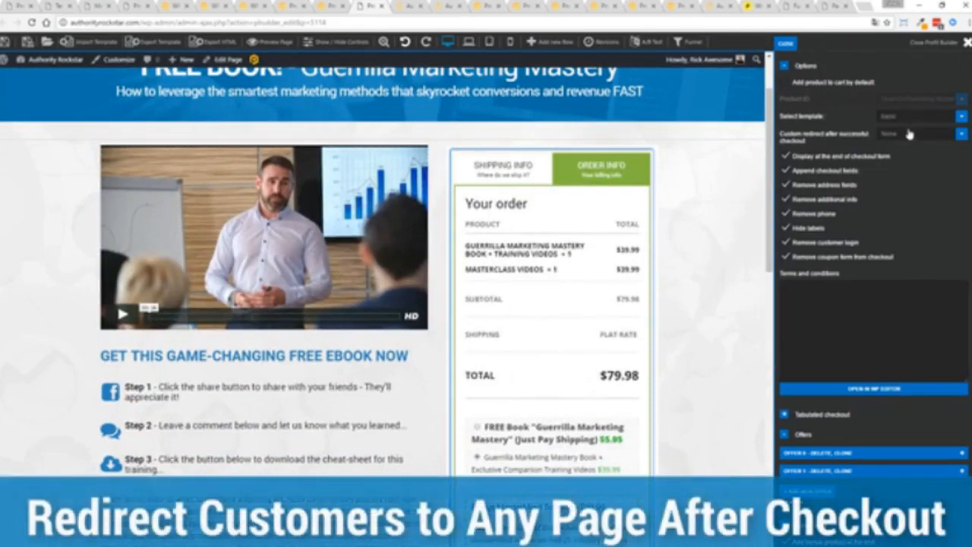
pyautogui.click(919, 134)
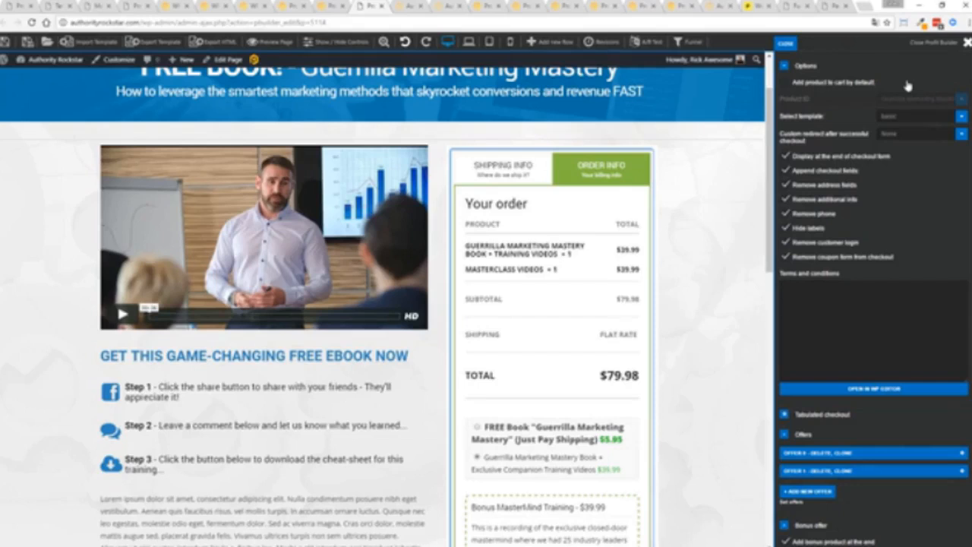
pyautogui.moveTo(806, 44)
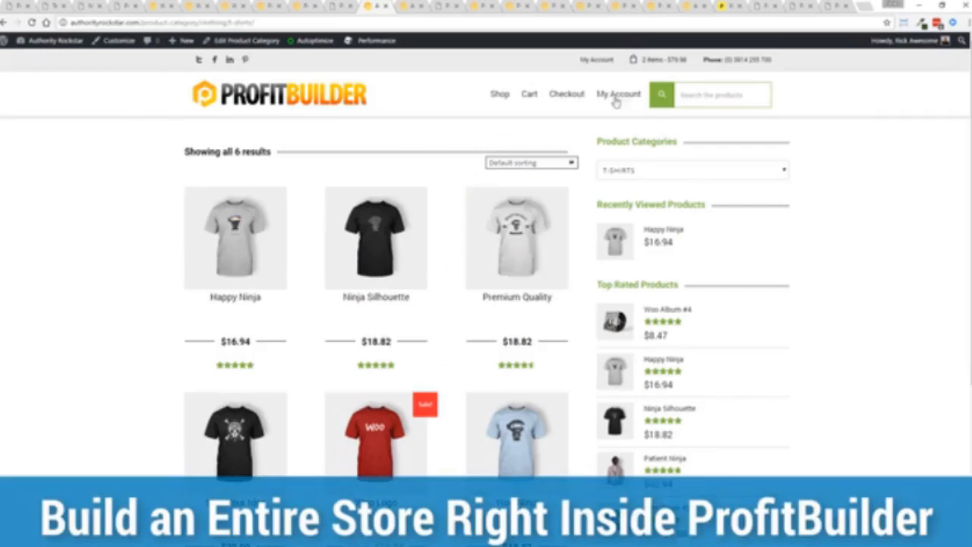
pyautogui.moveTo(840, 208)
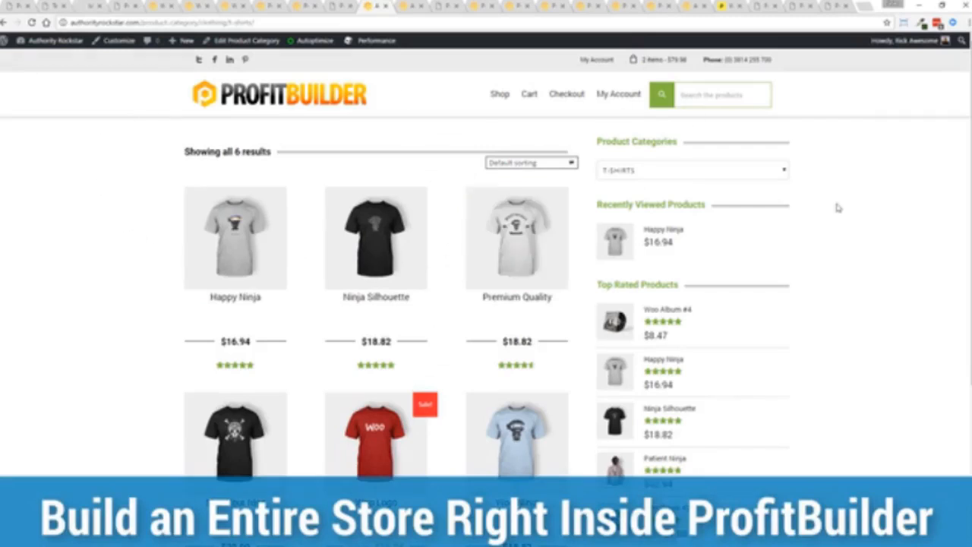
pyautogui.moveTo(94, 321)
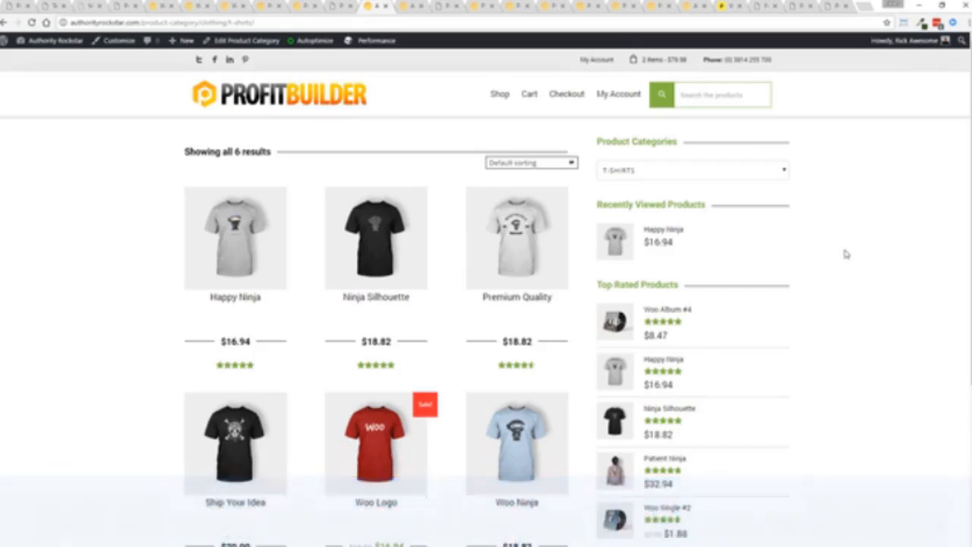
pyautogui.moveTo(508, 99)
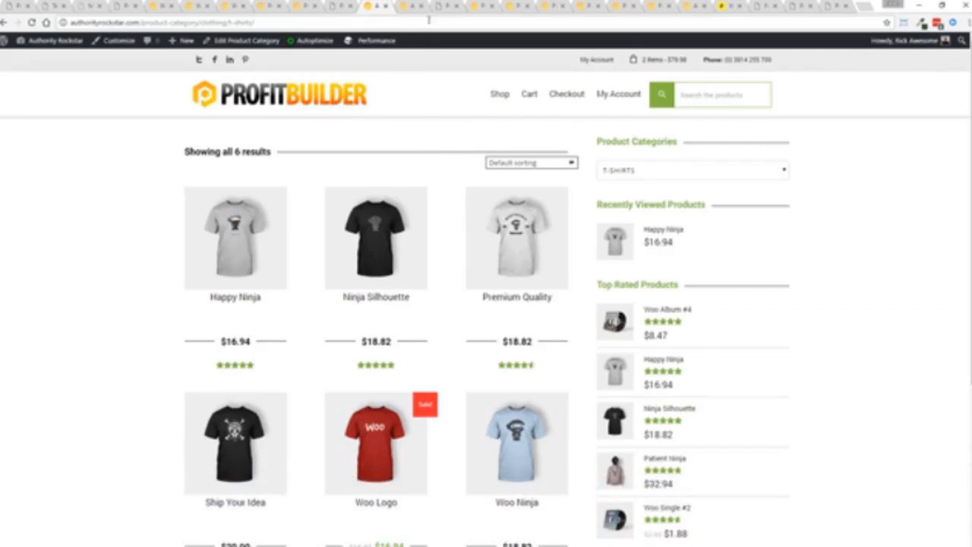
# View the Happy Ninja T-shirt product page down to Related Products, then move on to a blog post page
pyautogui.click(235, 237)
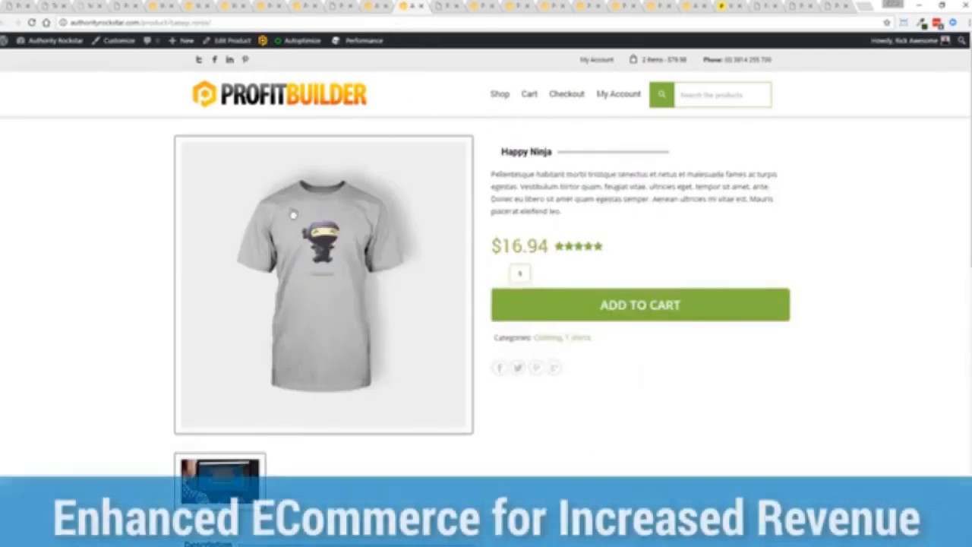
pyautogui.scroll(-3)
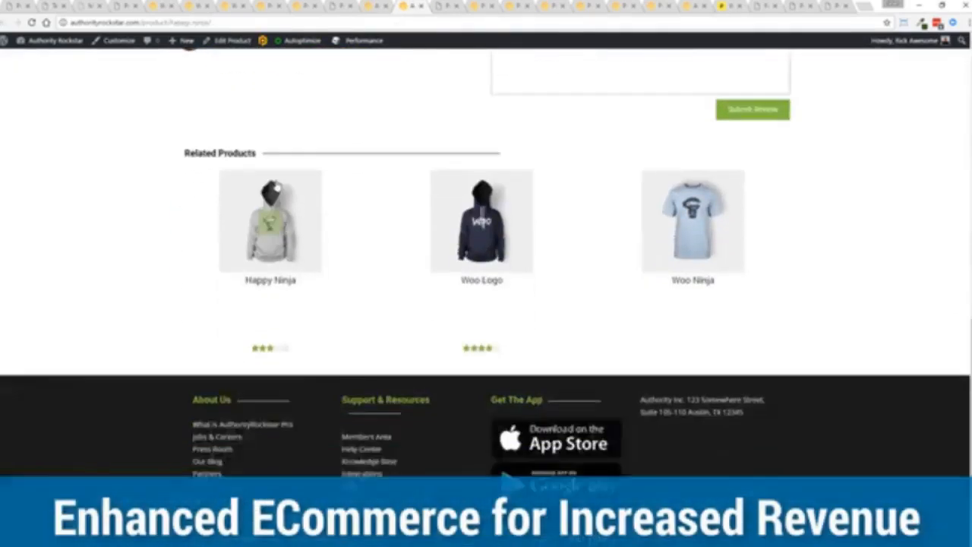
pyautogui.click(269, 221)
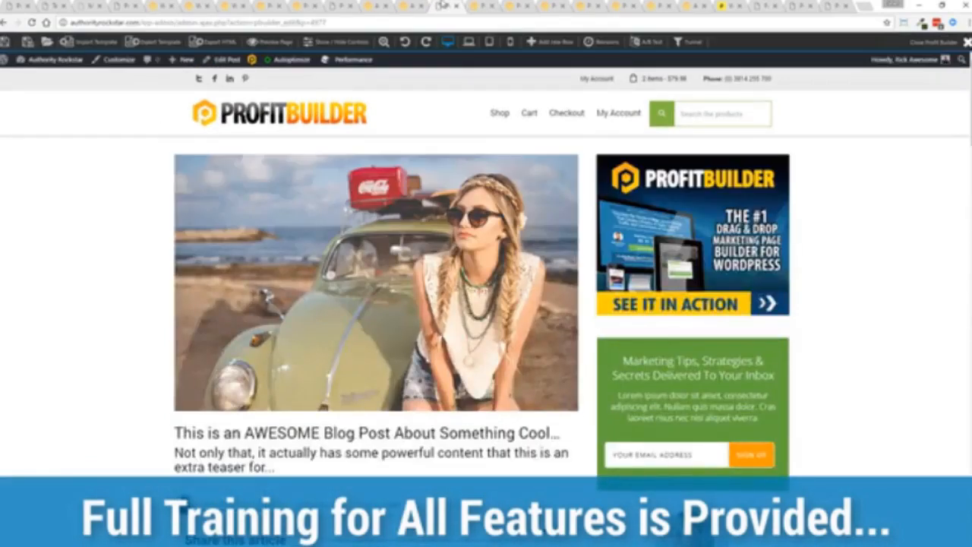
pyautogui.moveTo(112, 218)
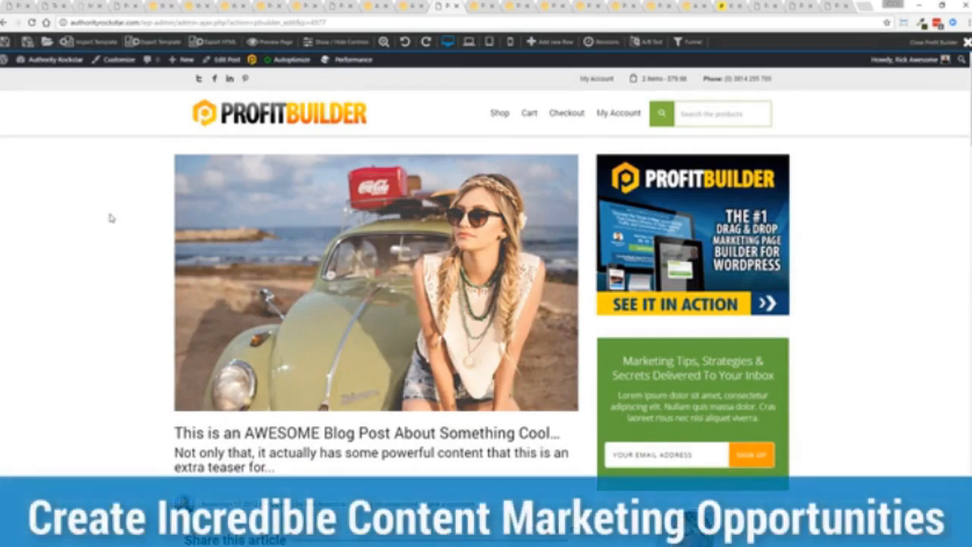
# Select the article's text block and move down to the Get Instant Access opt-in form
pyautogui.scroll(-3)
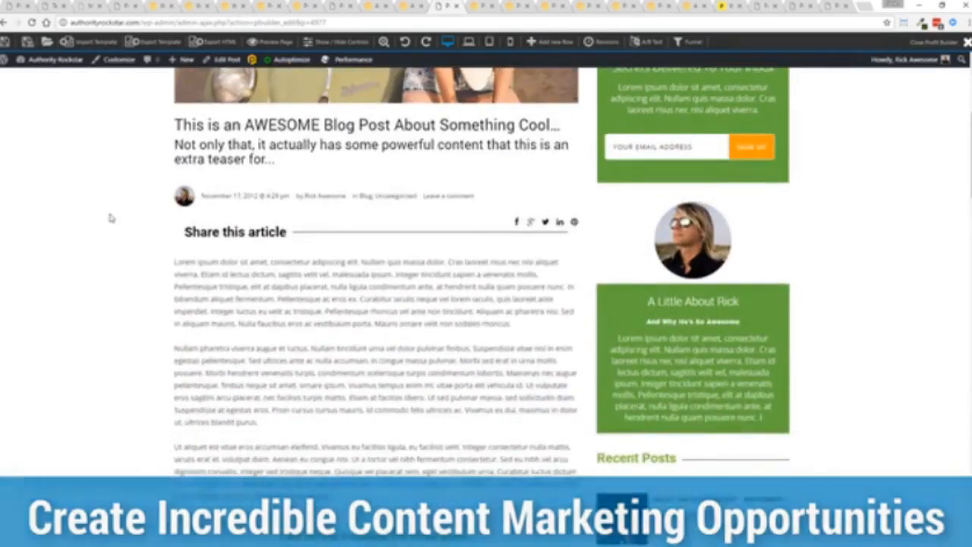
pyautogui.scroll(-3)
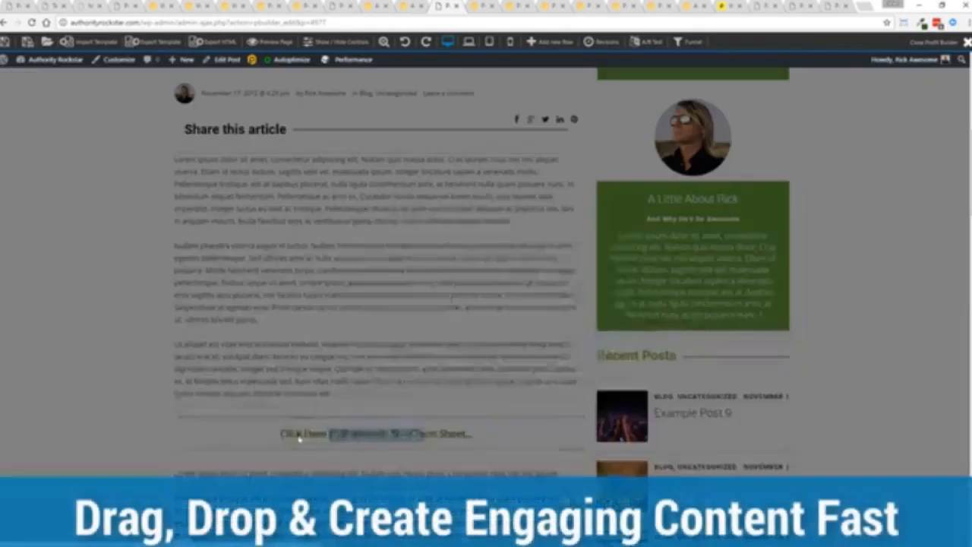
pyautogui.click(375, 434)
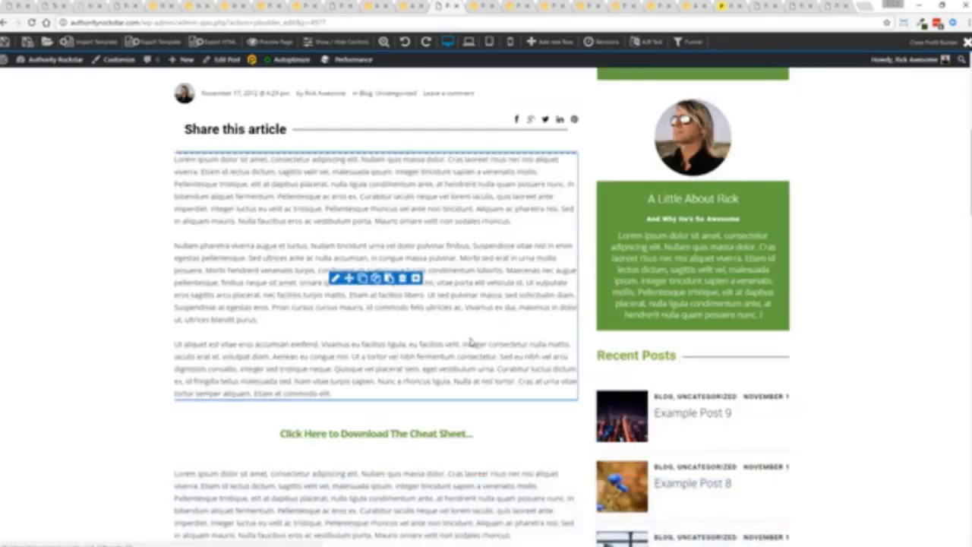
pyautogui.scroll(-3)
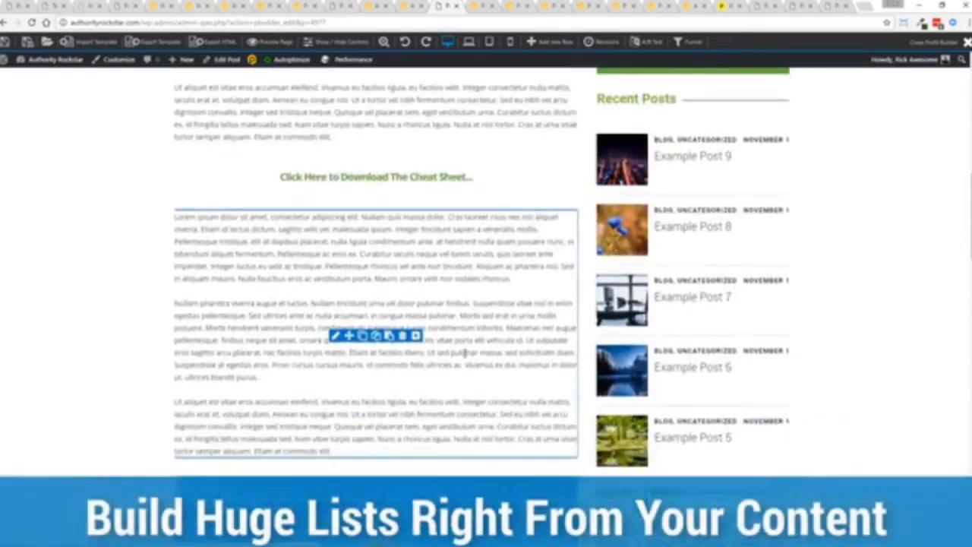
pyautogui.scroll(-3)
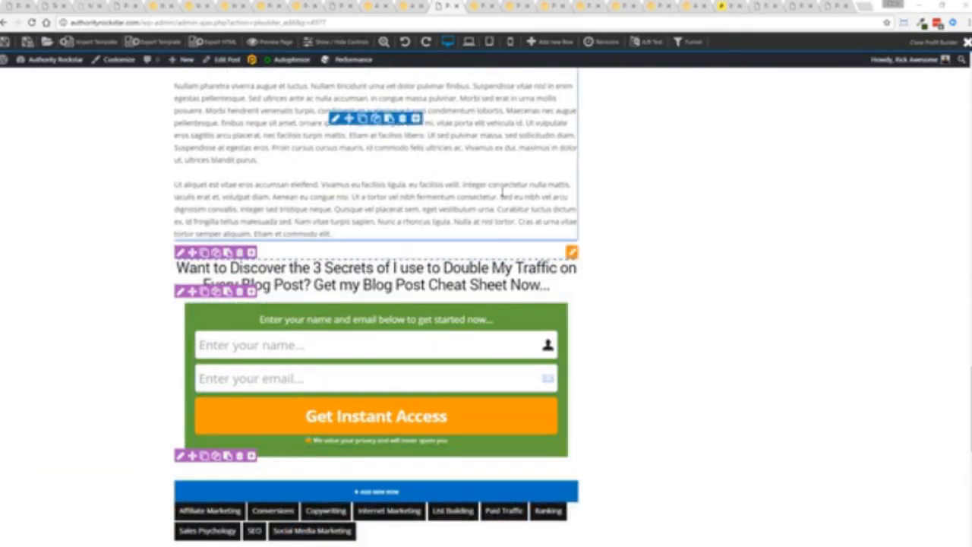
pyautogui.scroll(-3)
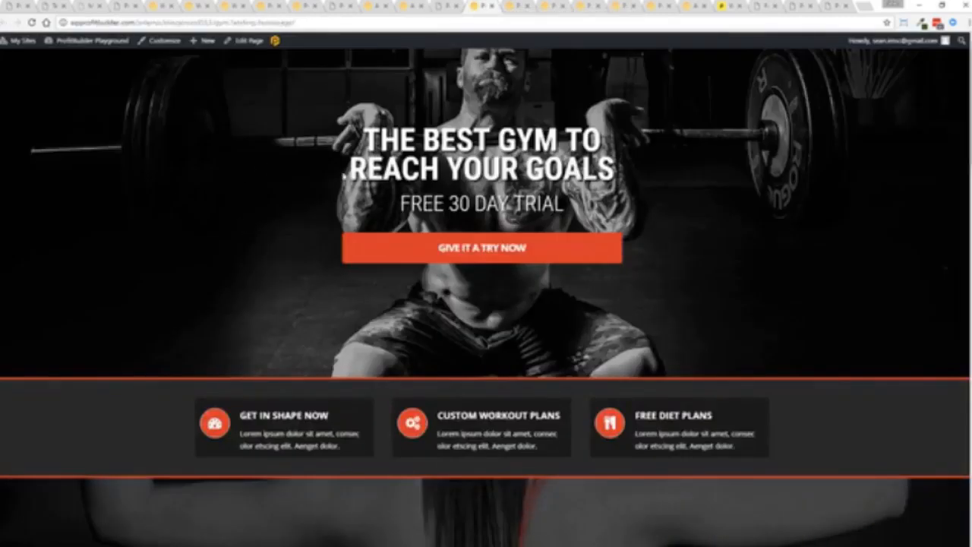
# Scroll through the gym template's welcome, subscribe and $19.99 pricing sections
pyautogui.scroll(-3)
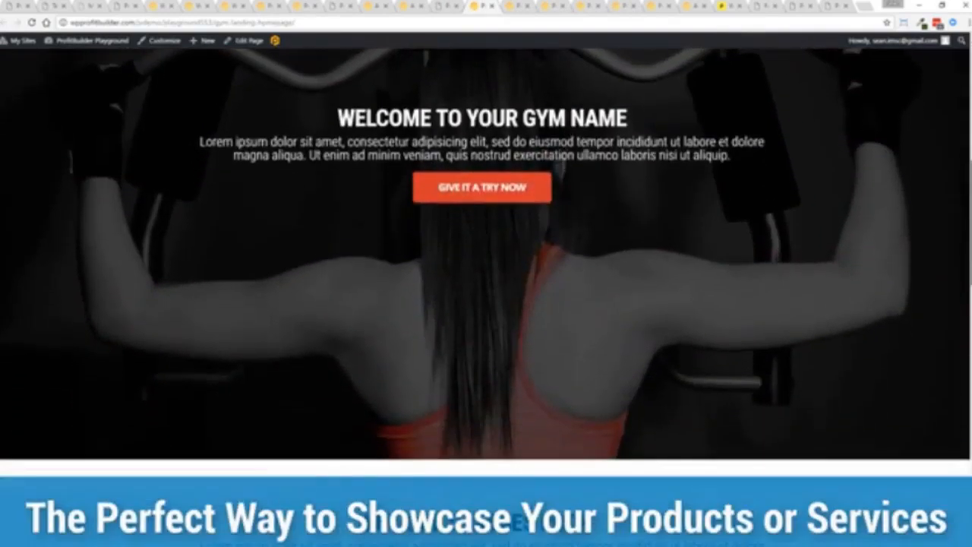
pyautogui.scroll(-3)
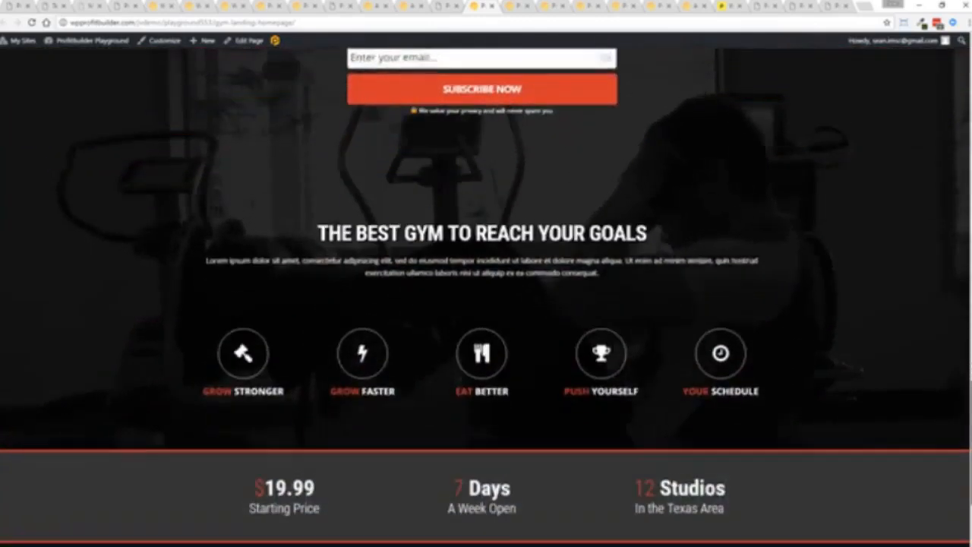
pyautogui.scroll(-3)
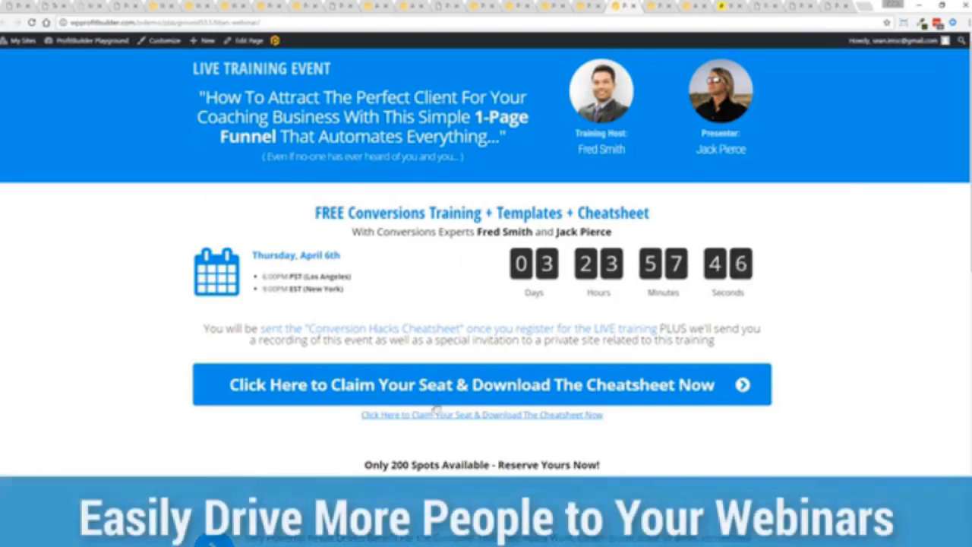
# Use the Claim Your Seat & Download The Cheatsheet button on the webinar page
pyautogui.click(482, 384)
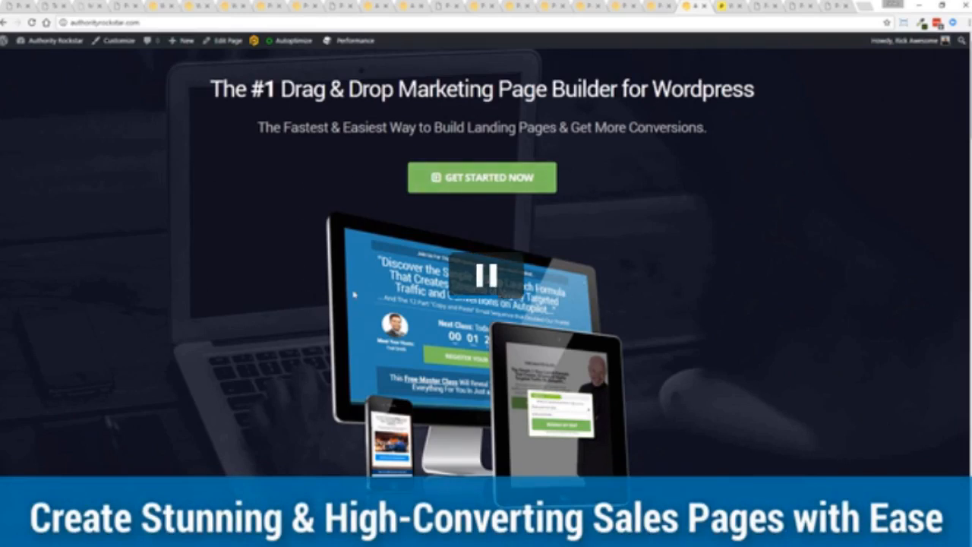
pyautogui.moveTo(213, 304)
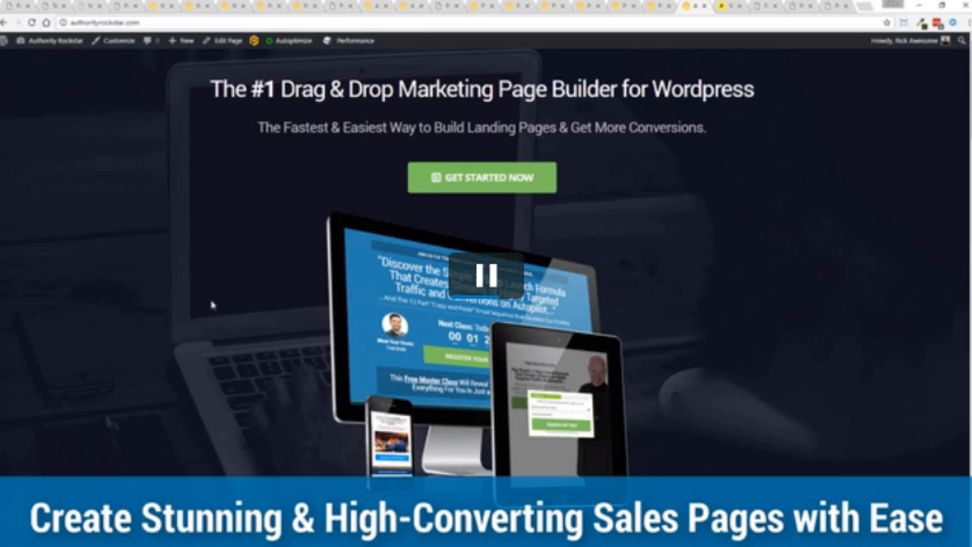
pyautogui.click(481, 275)
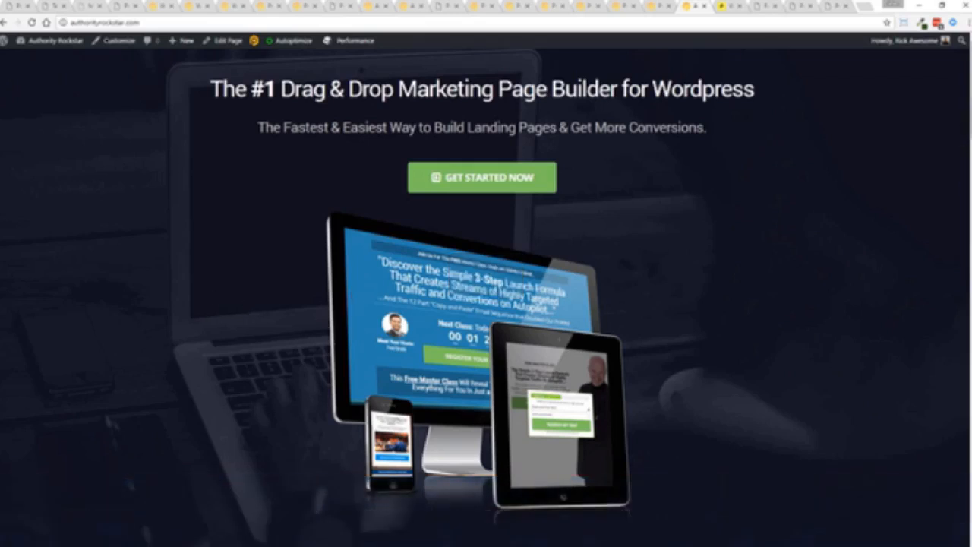
pyautogui.scroll(-3)
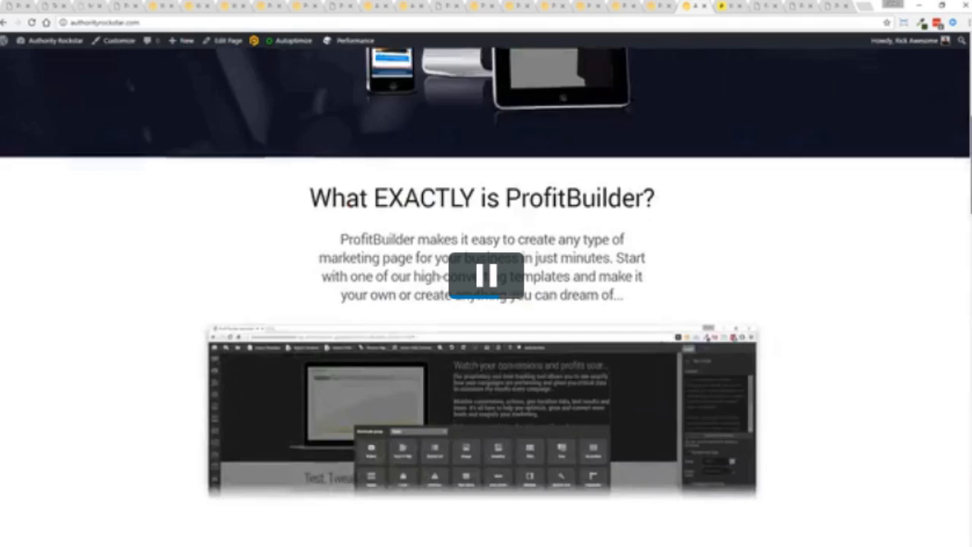
pyautogui.scroll(-3)
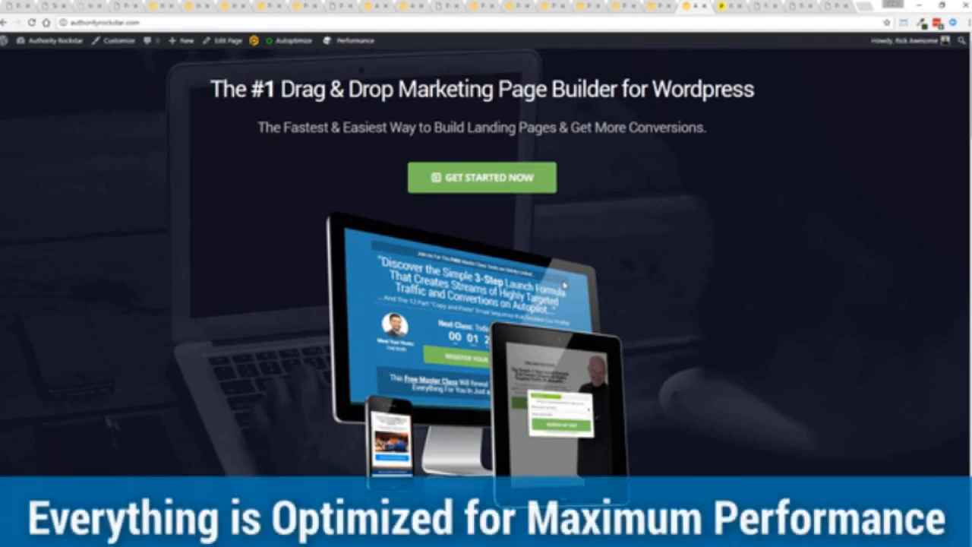
pyautogui.scroll(-3)
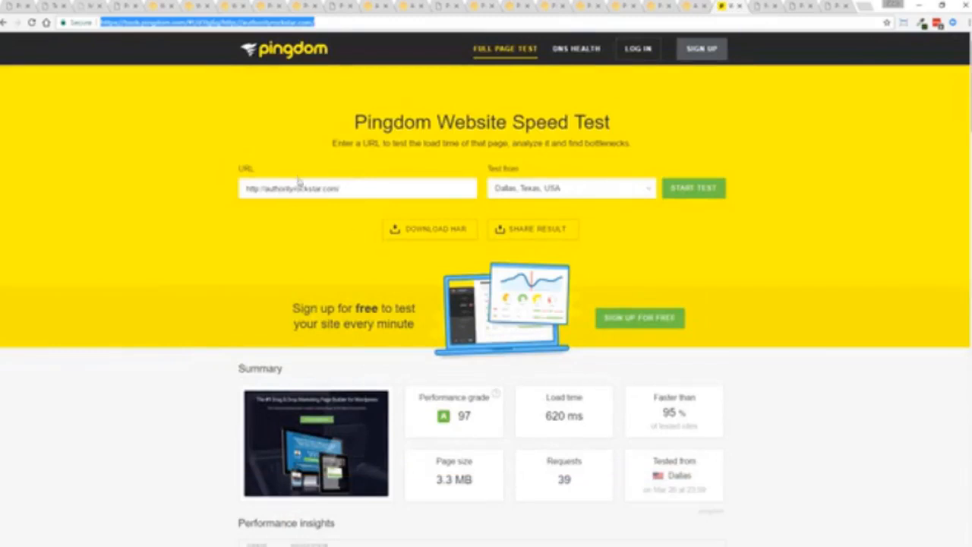
pyautogui.moveTo(467, 415)
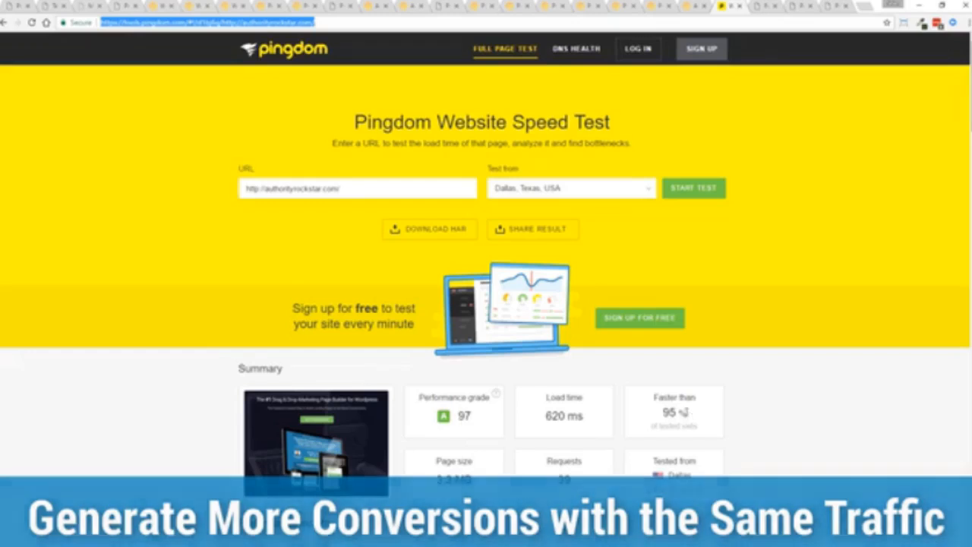
# Rerun the Pingdom speed test for authorityrockstar.com
pyautogui.doubleClick(564, 416)
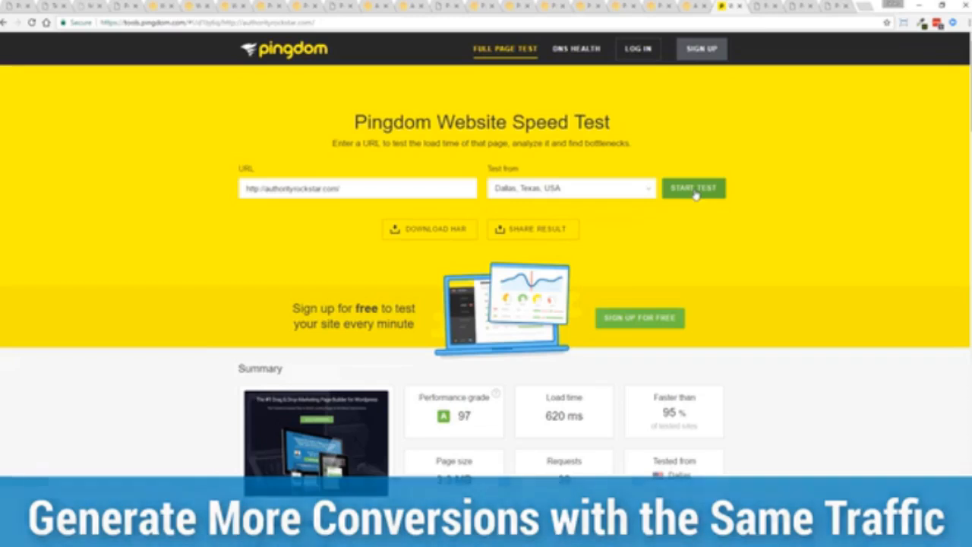
pyautogui.click(692, 187)
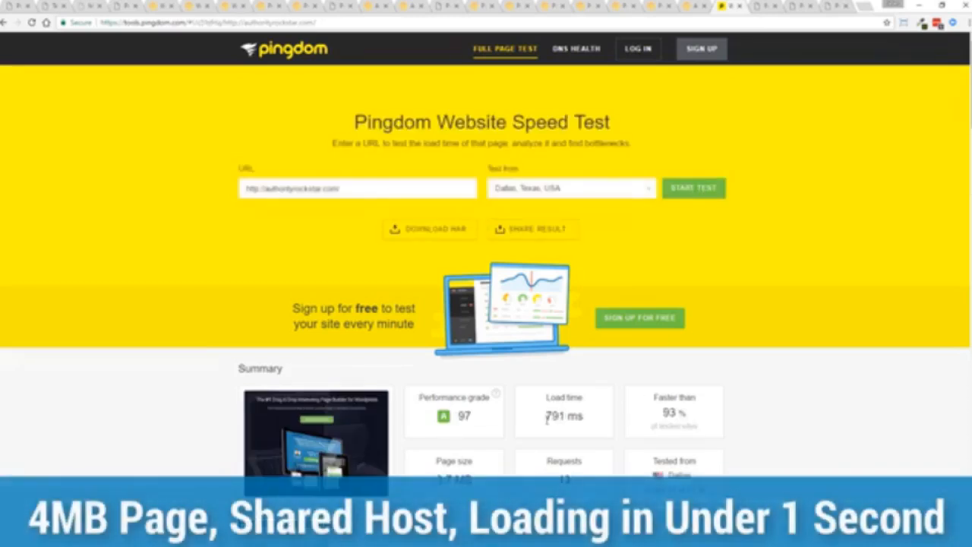
pyautogui.moveTo(779, 347)
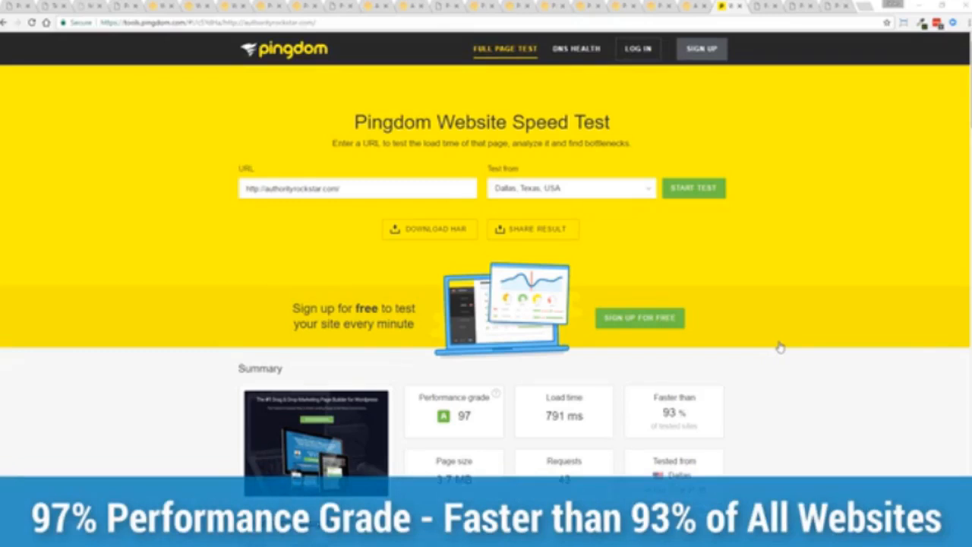
pyautogui.moveTo(772, 333)
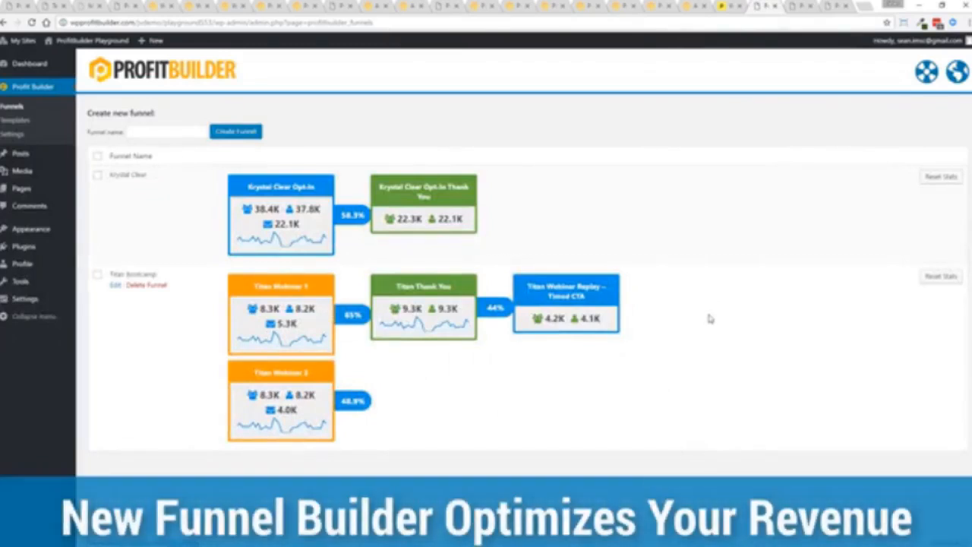
pyautogui.moveTo(35, 398)
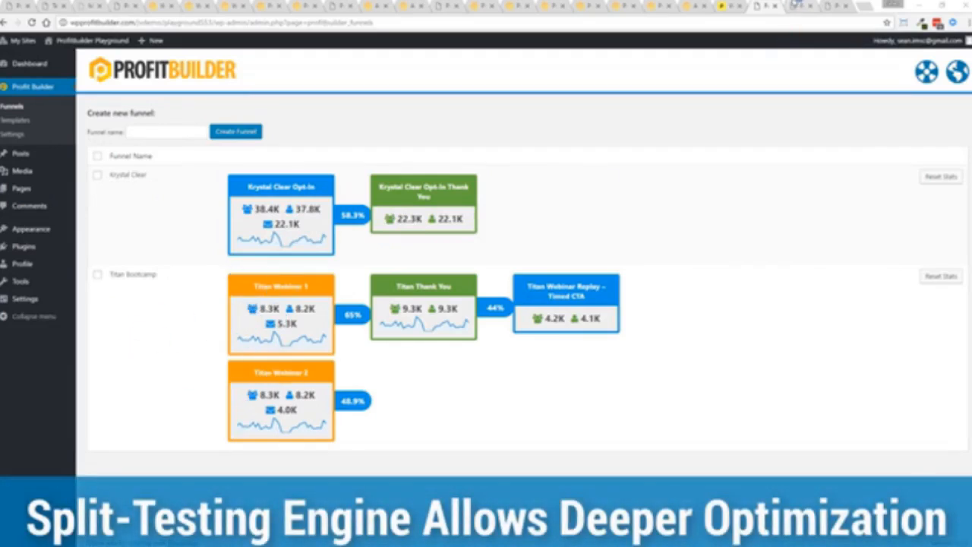
# Go to Profit Builder > Funnels to view the Krystal Clear and Titan Bootcamp stats
pyautogui.click(21, 139)
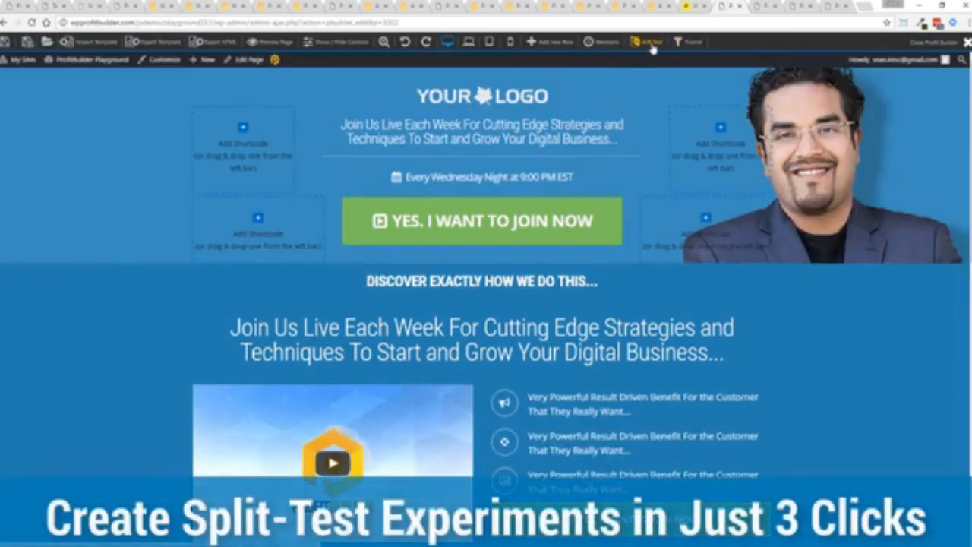
# Enable A/B testing for this page with the winner chosen by most conversions
pyautogui.click(647, 42)
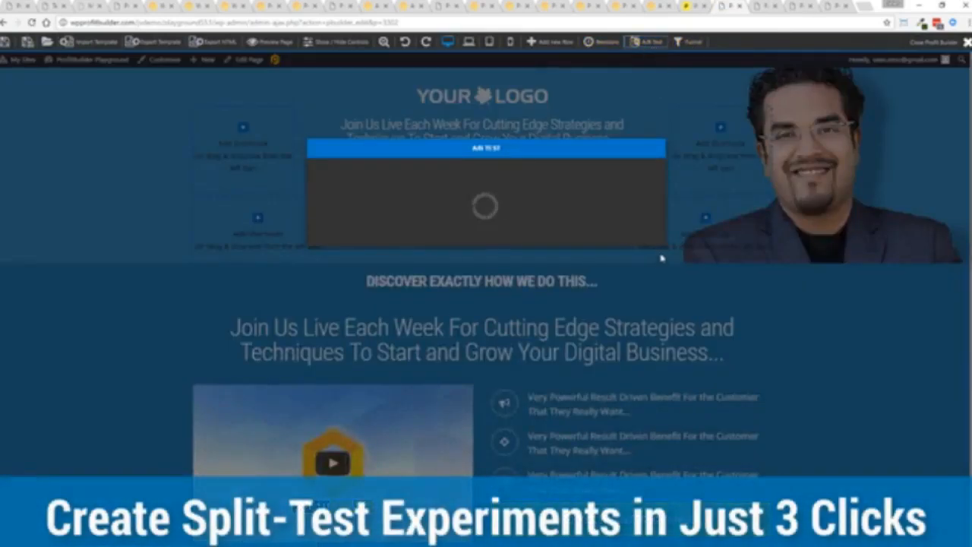
pyautogui.click(646, 42)
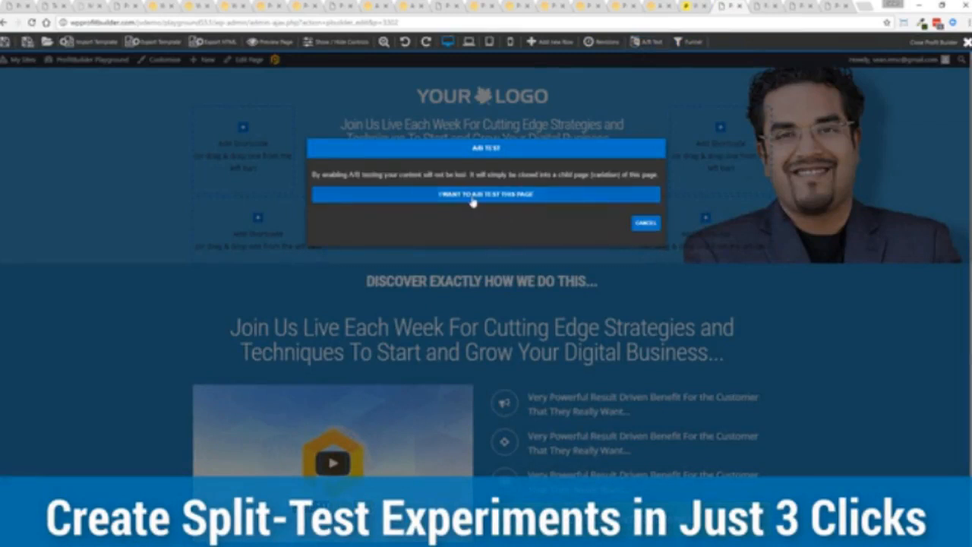
pyautogui.click(486, 195)
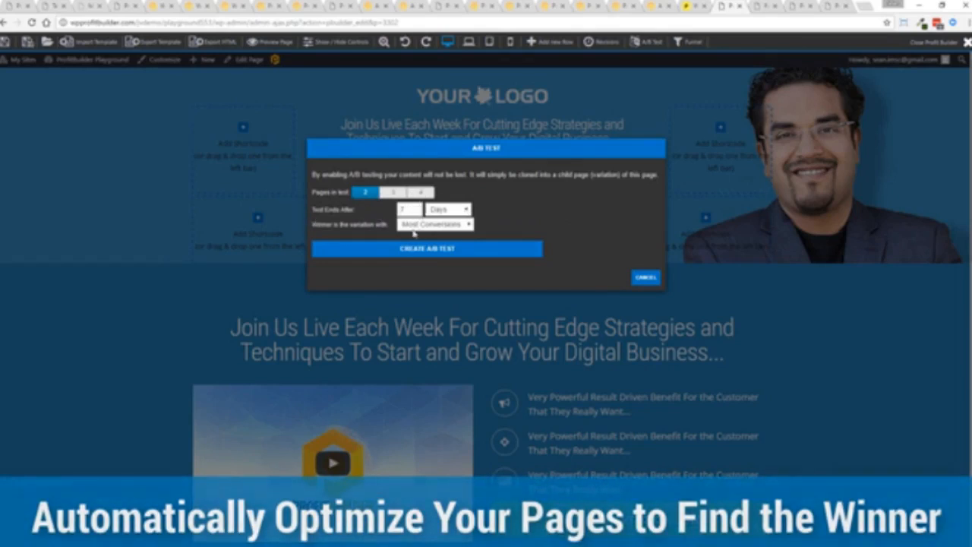
pyautogui.click(434, 223)
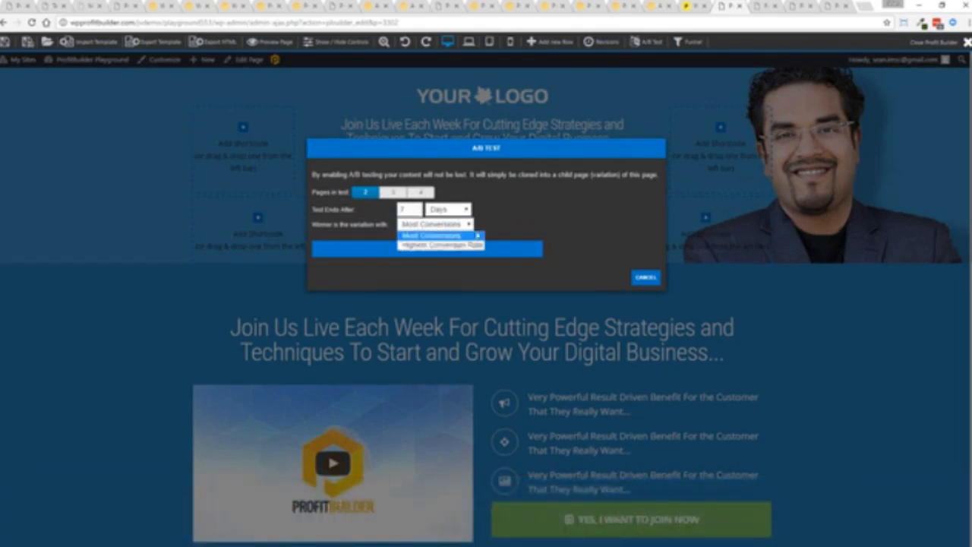
pyautogui.click(433, 236)
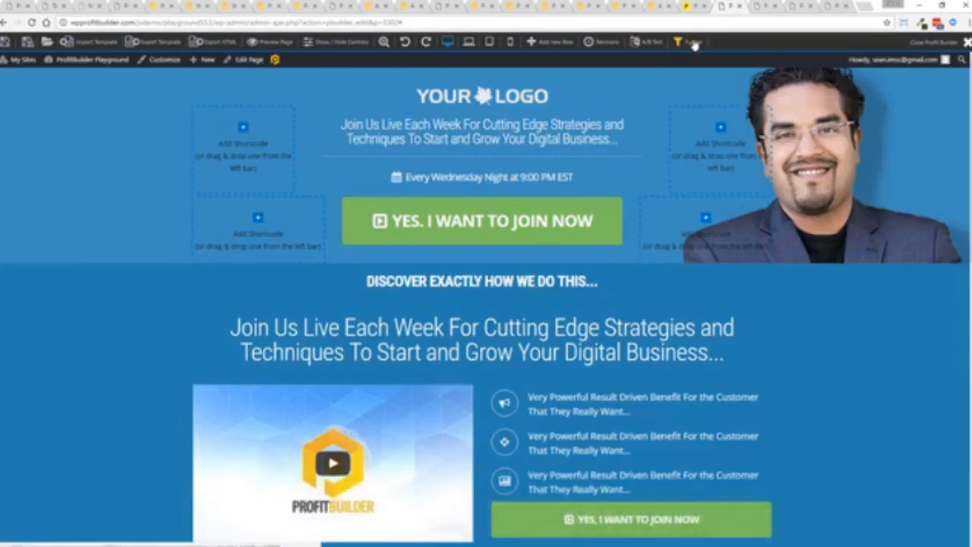
# Create a new funnel named Test Funnel from the page's Funnel menu
pyautogui.click(688, 41)
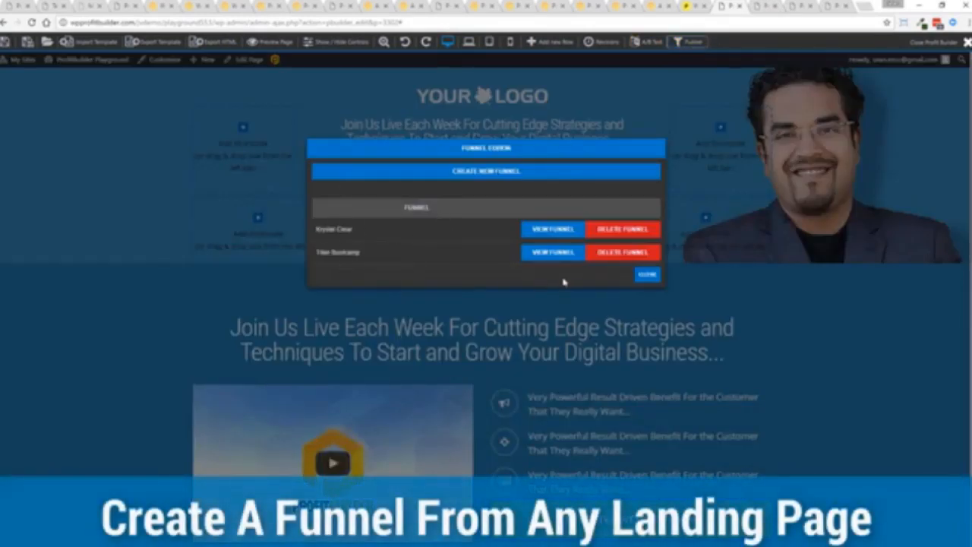
pyautogui.click(486, 171)
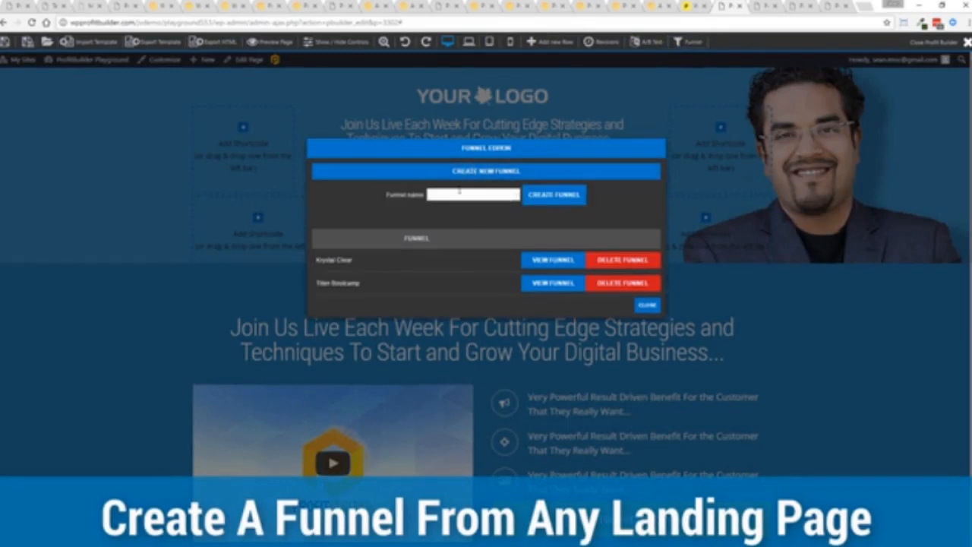
pyautogui.write('Test Funnel')
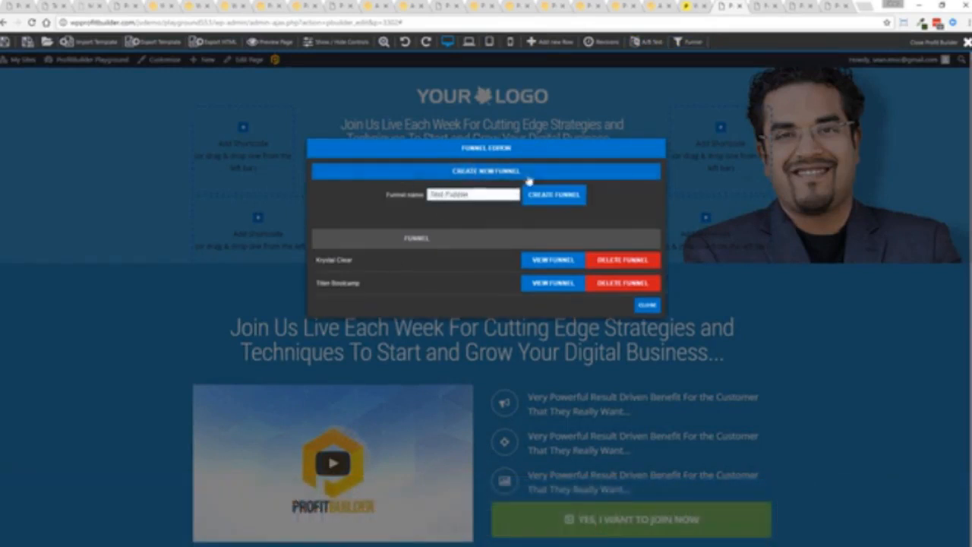
pyautogui.click(554, 195)
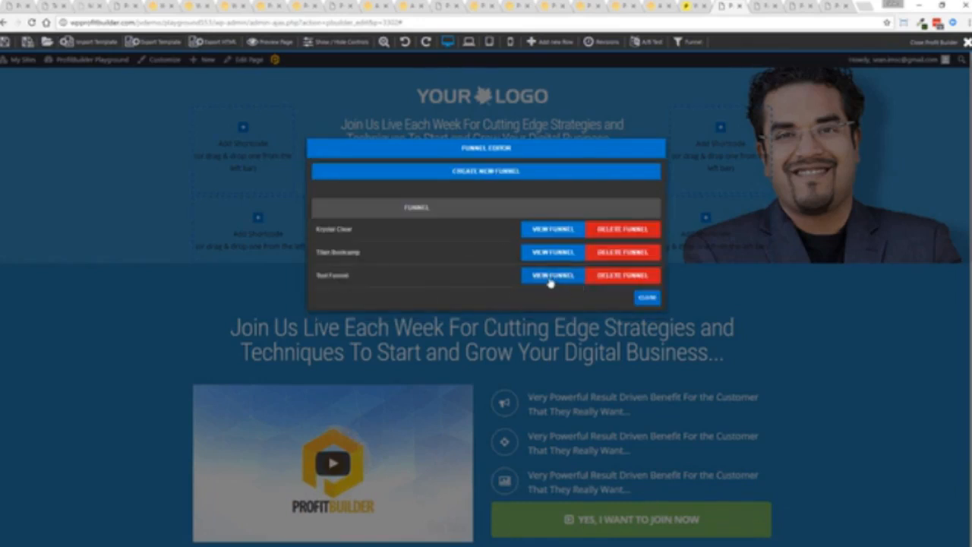
# Add the current webinar registration page to Test Funnel and close the funnel editor
pyautogui.click(552, 275)
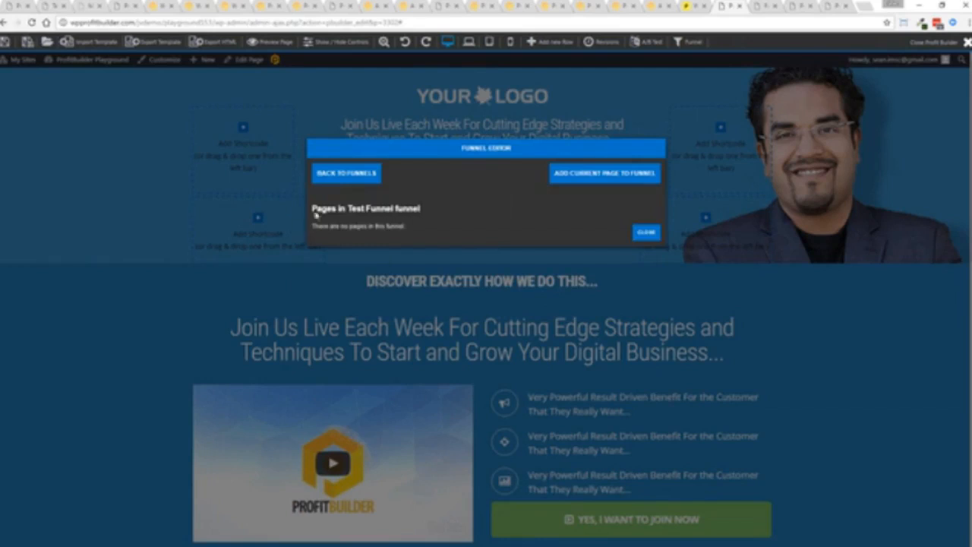
pyautogui.click(604, 174)
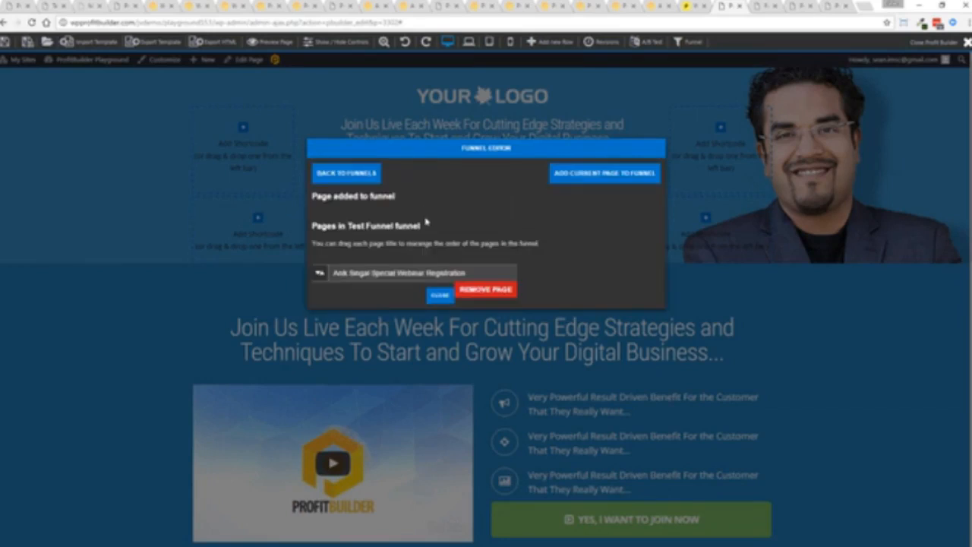
pyautogui.moveTo(511, 262)
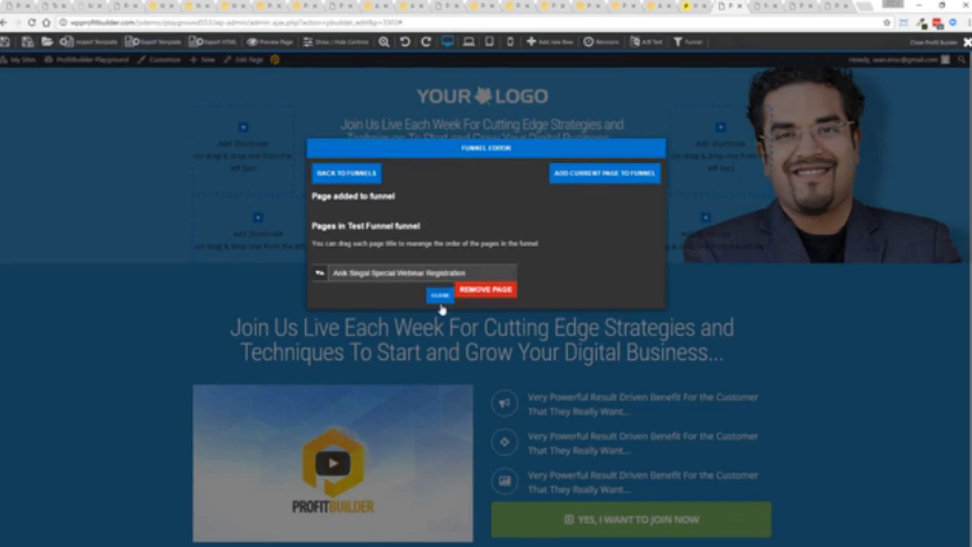
pyautogui.click(440, 295)
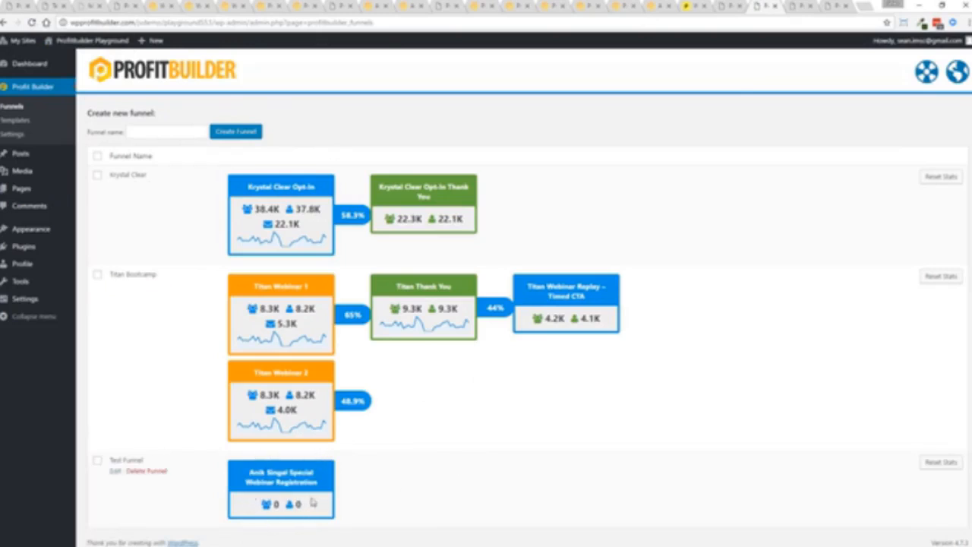
pyautogui.moveTo(426, 501)
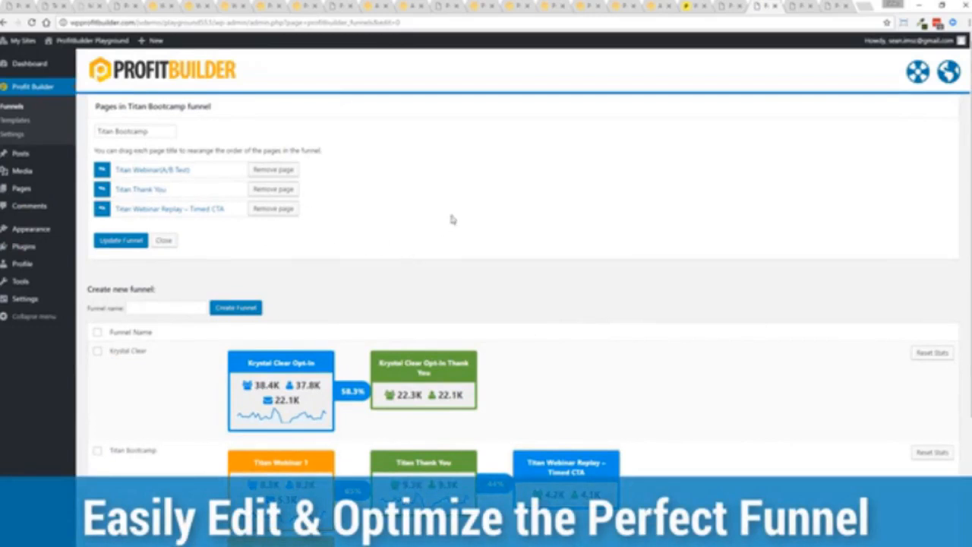
pyautogui.moveTo(357, 231)
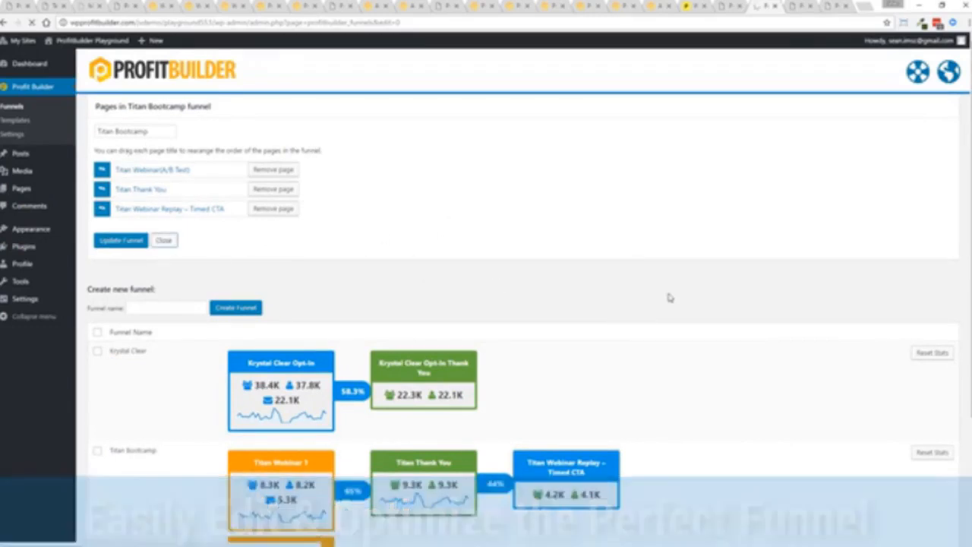
# Go to the WordPress list of all site pages
pyautogui.click(164, 240)
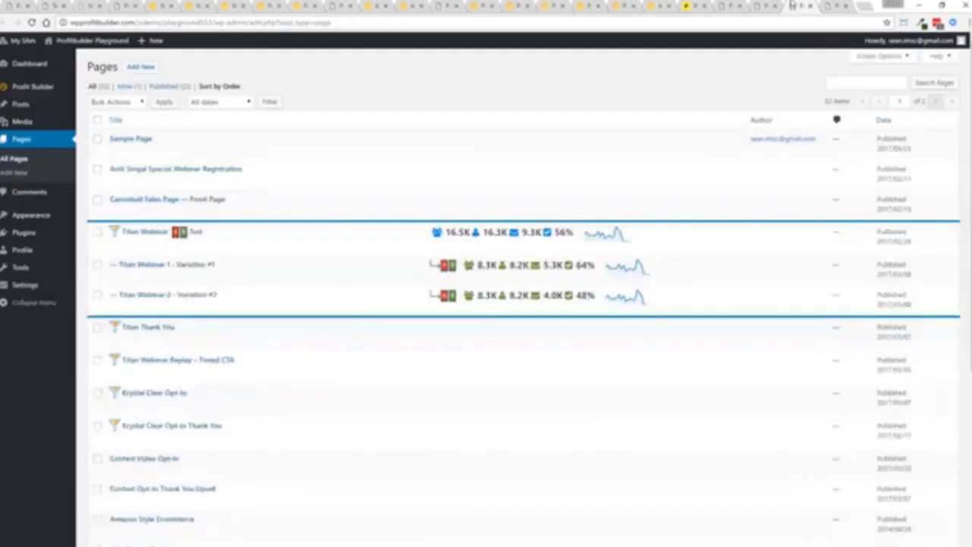
# Edit the Titan Webinar A/B test page and view its Profit Builder A/B Test results box
pyautogui.click(144, 231)
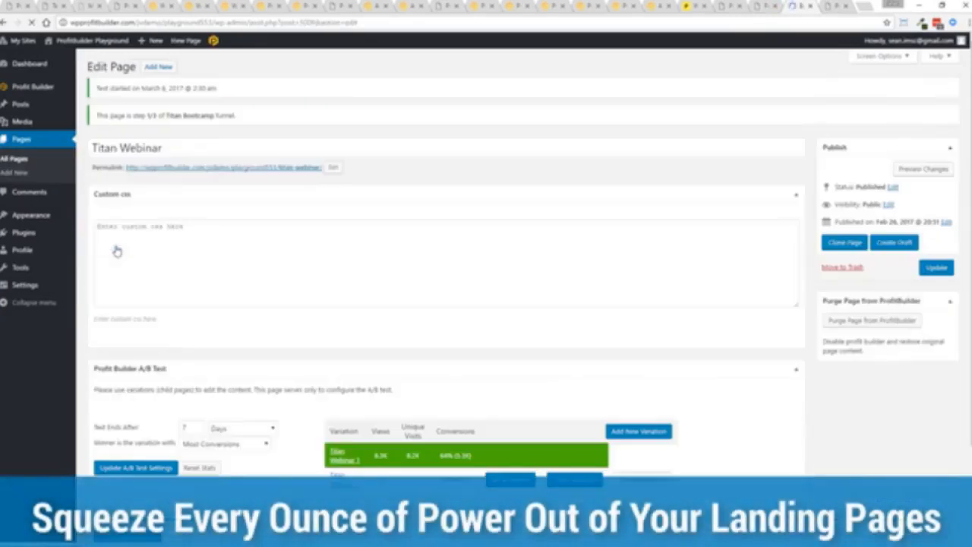
pyautogui.scroll(-3)
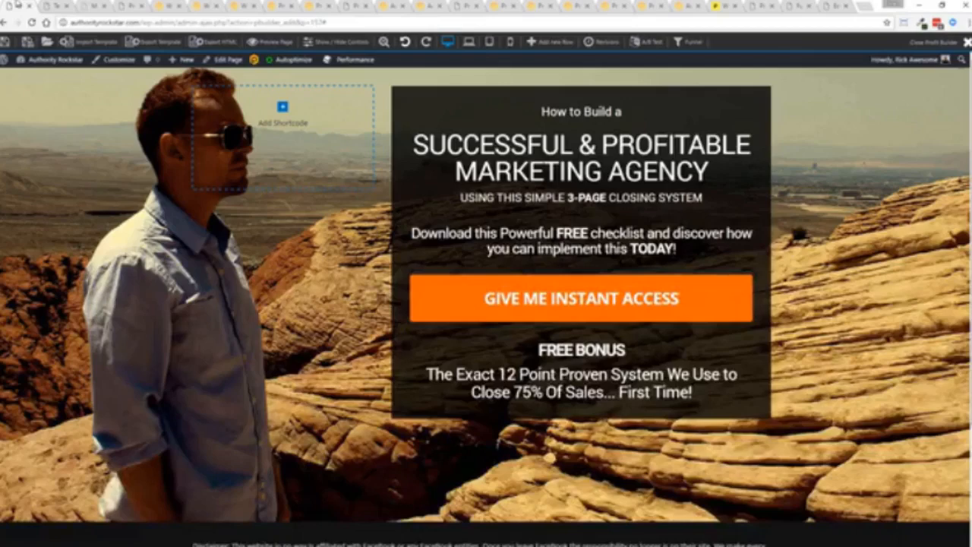
# Leave the agency landing page editor for ProfitBuilder's templates library
pyautogui.click(51, 59)
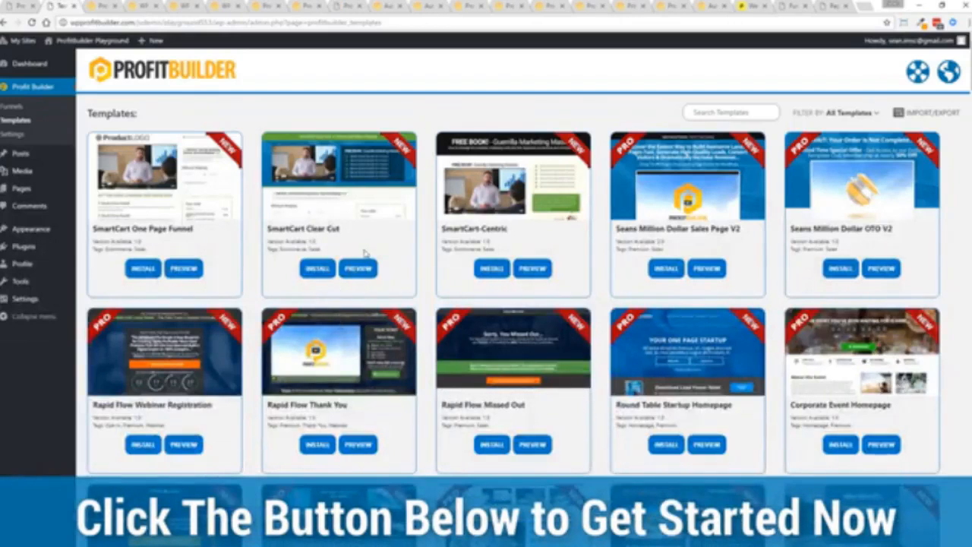
# Browse down the ProfitBuilder templates library before returning to the funnels overview
pyautogui.scroll(-3)
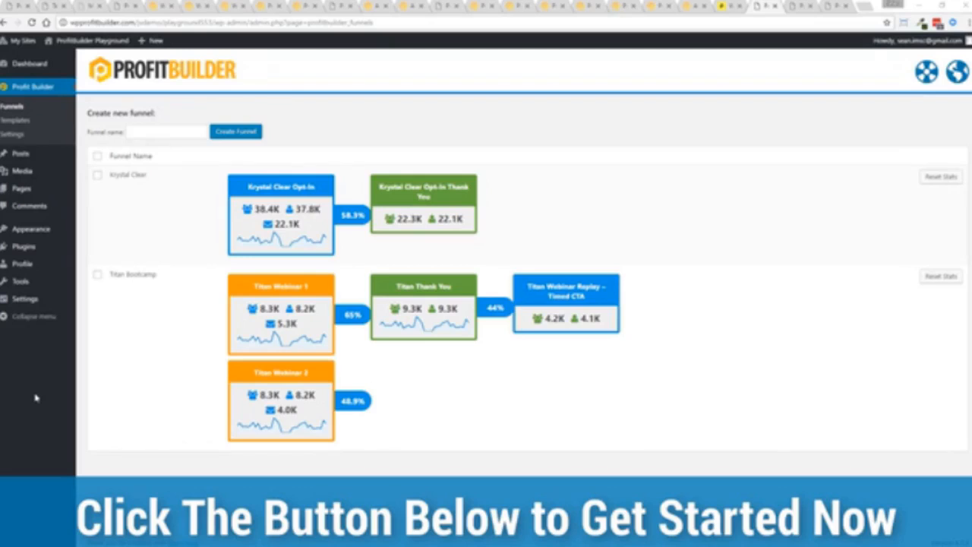
pyautogui.moveTo(14, 268)
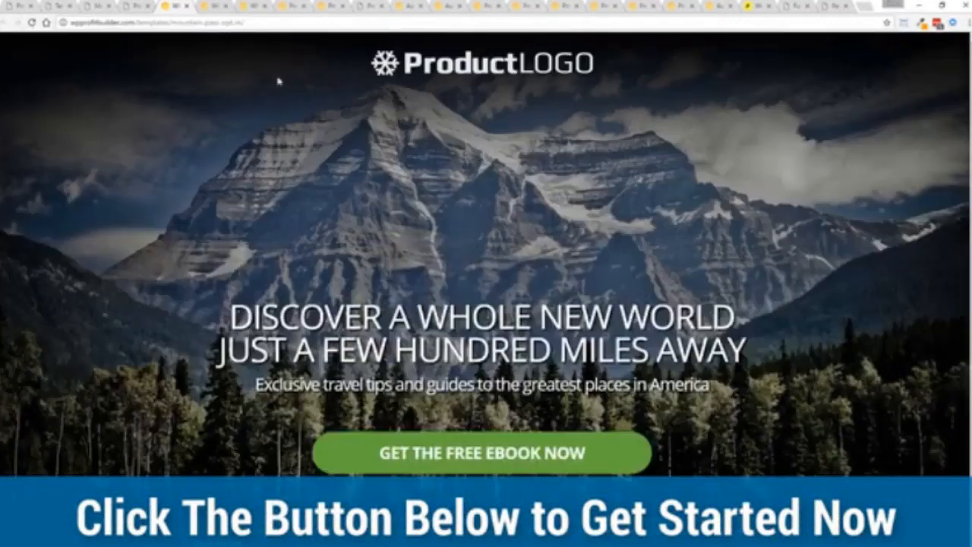
pyautogui.moveTo(133, 207)
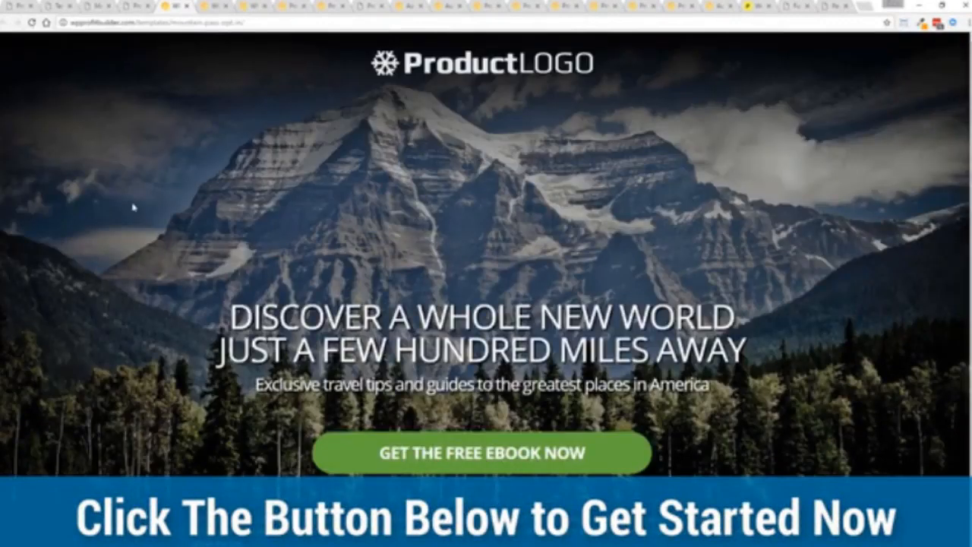
pyautogui.moveTo(819, 347)
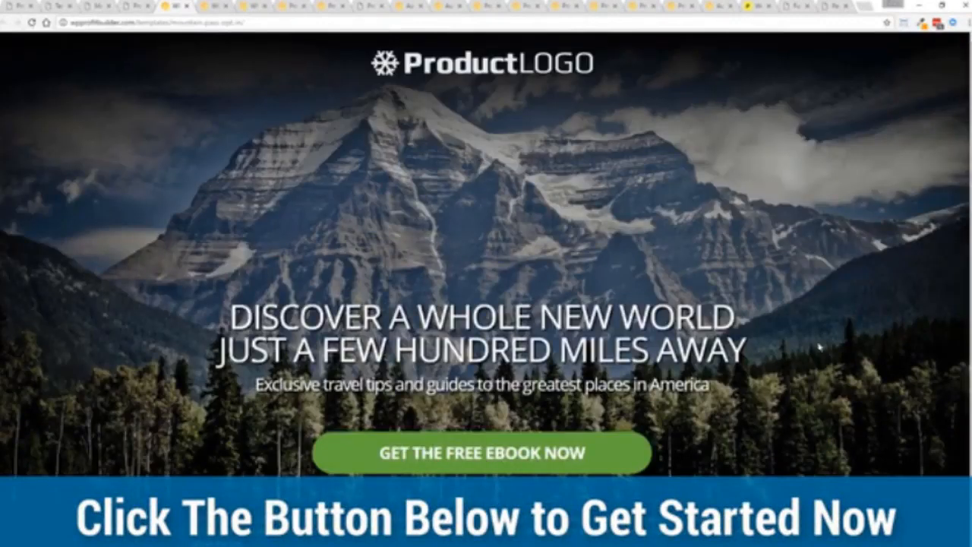